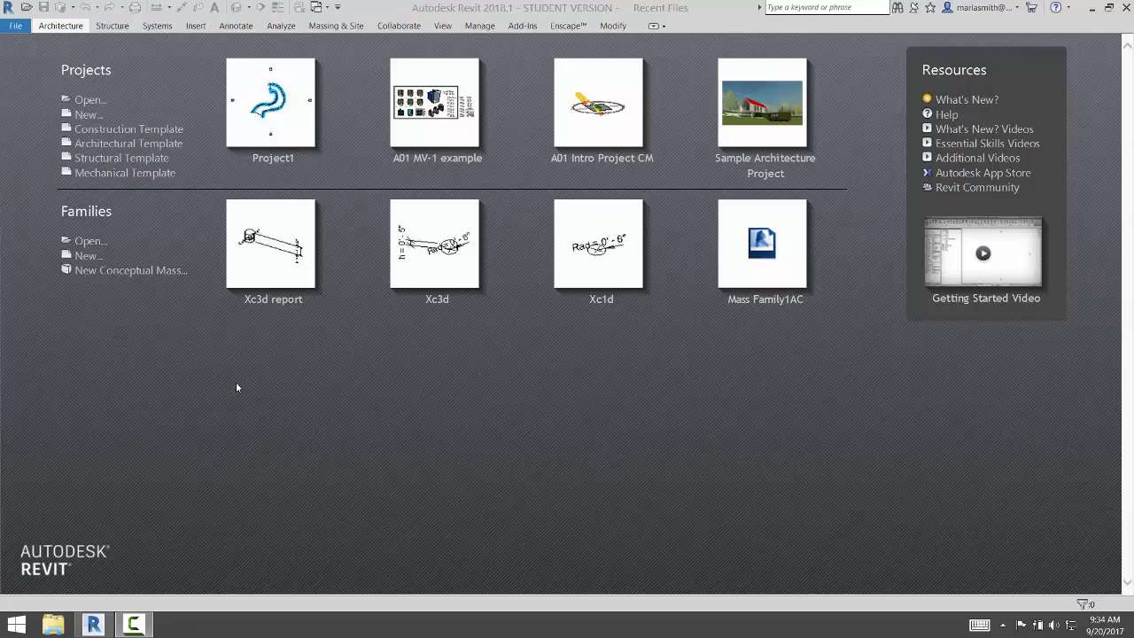
mouse_move(214, 381)
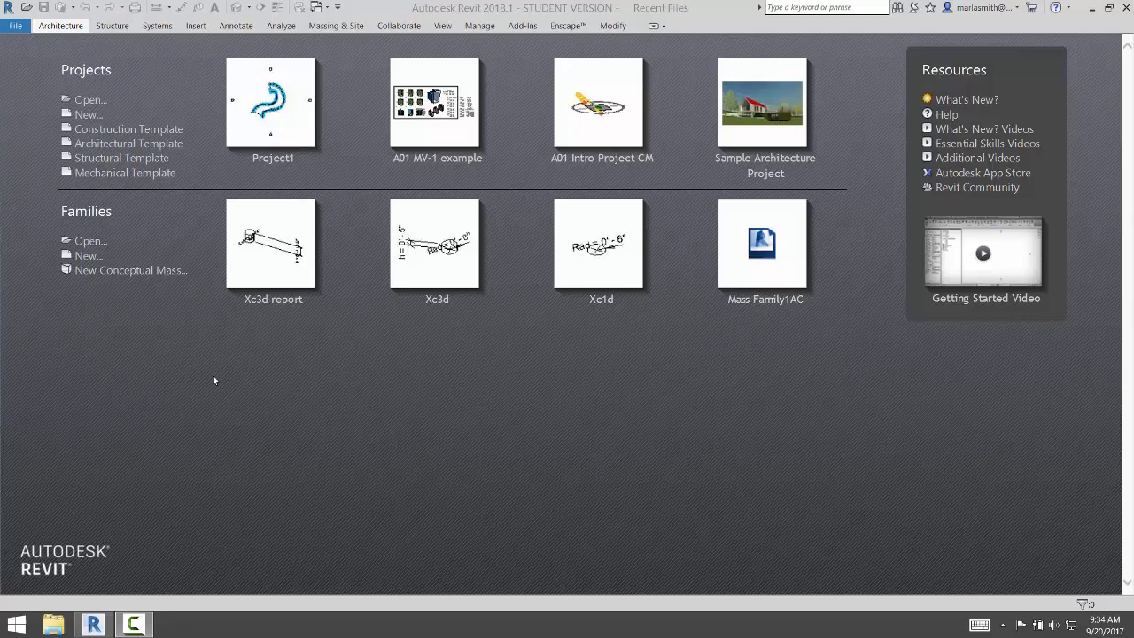
mouse_move(93, 291)
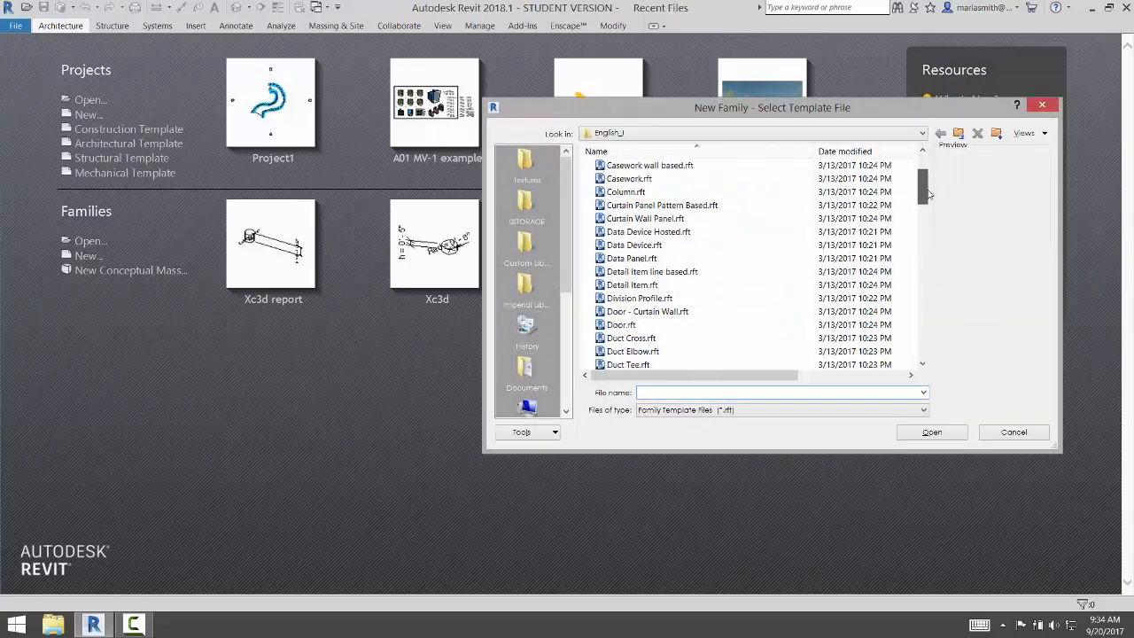
Step: Create a new family from the Generic Model Adaptive.rft template
scroll("down", 3)
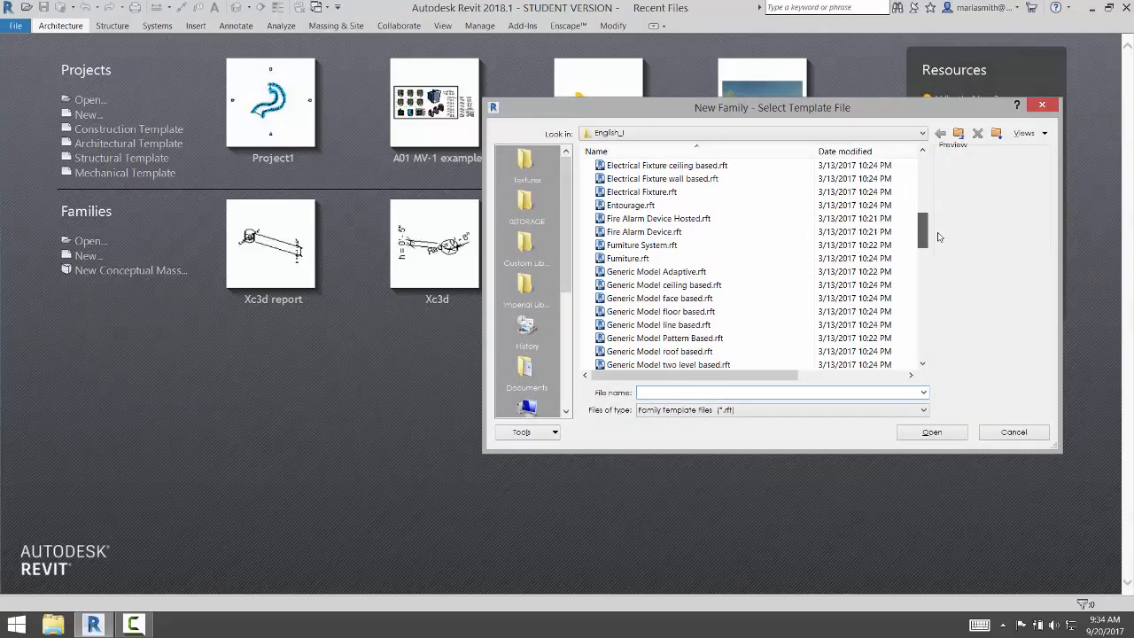
left_click(657, 271)
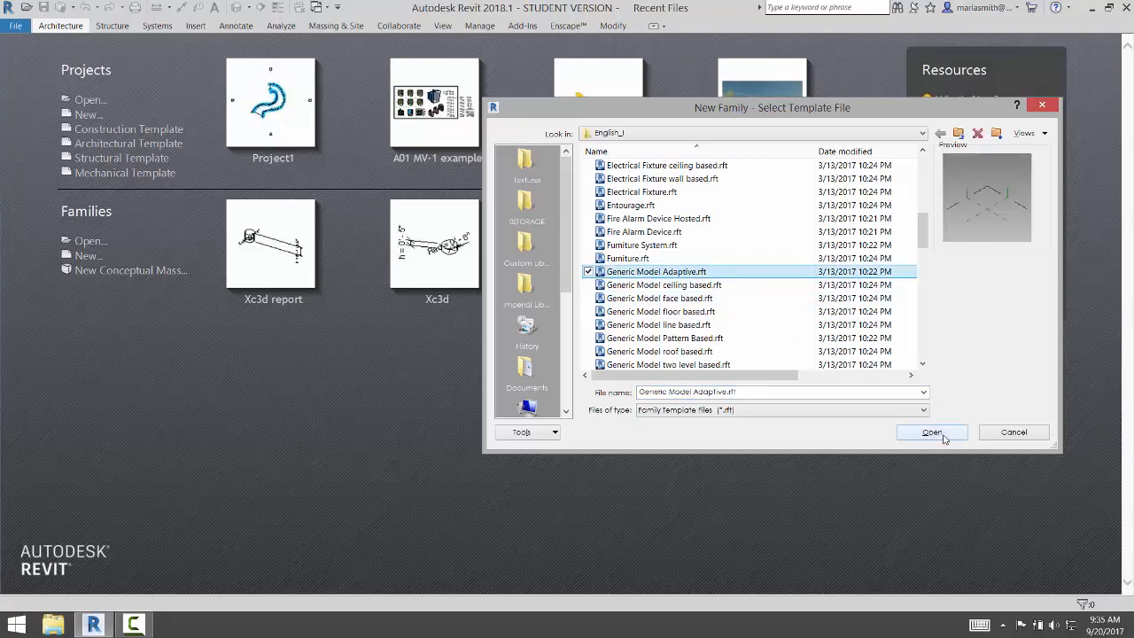
left_click(931, 432)
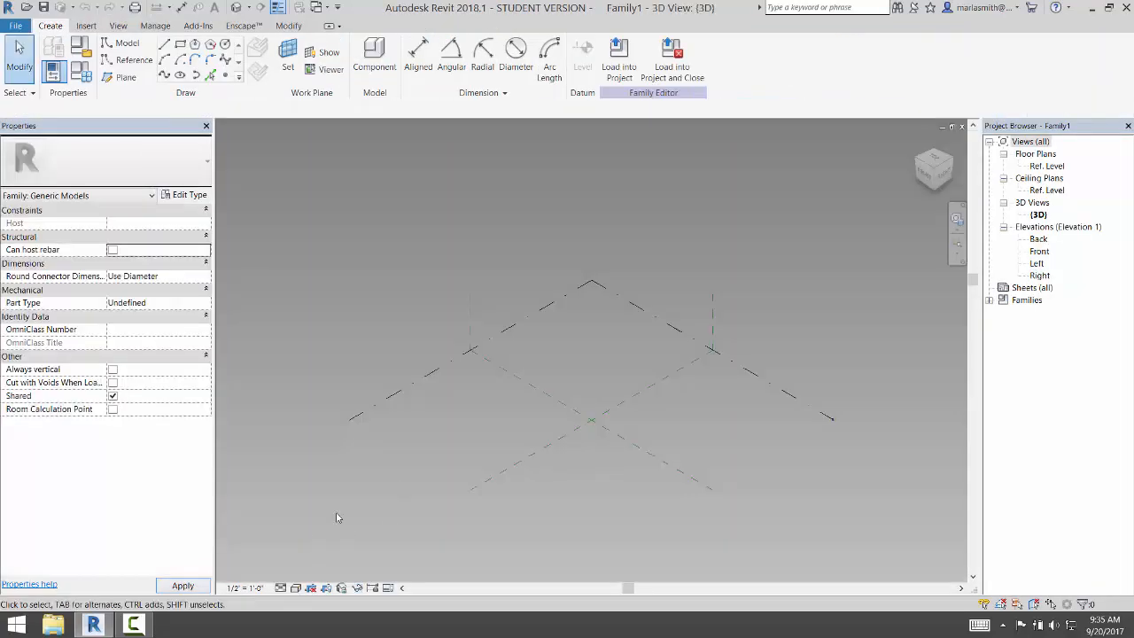
Step: Set the 3D view background to None in Graphic Display Options
left_click(296, 588)
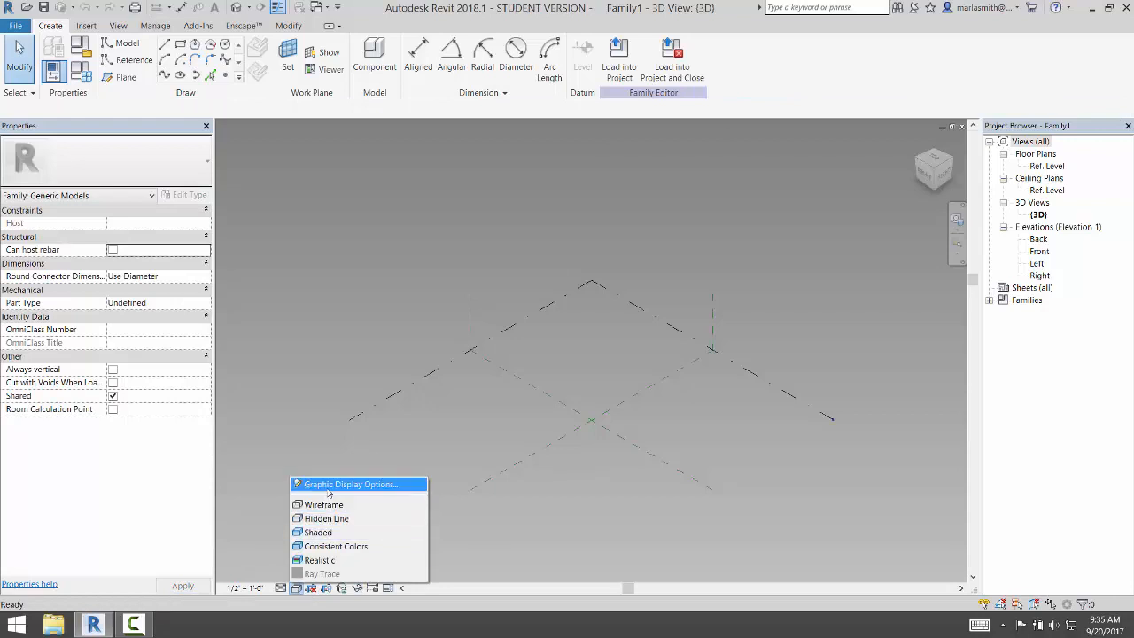
left_click(350, 484)
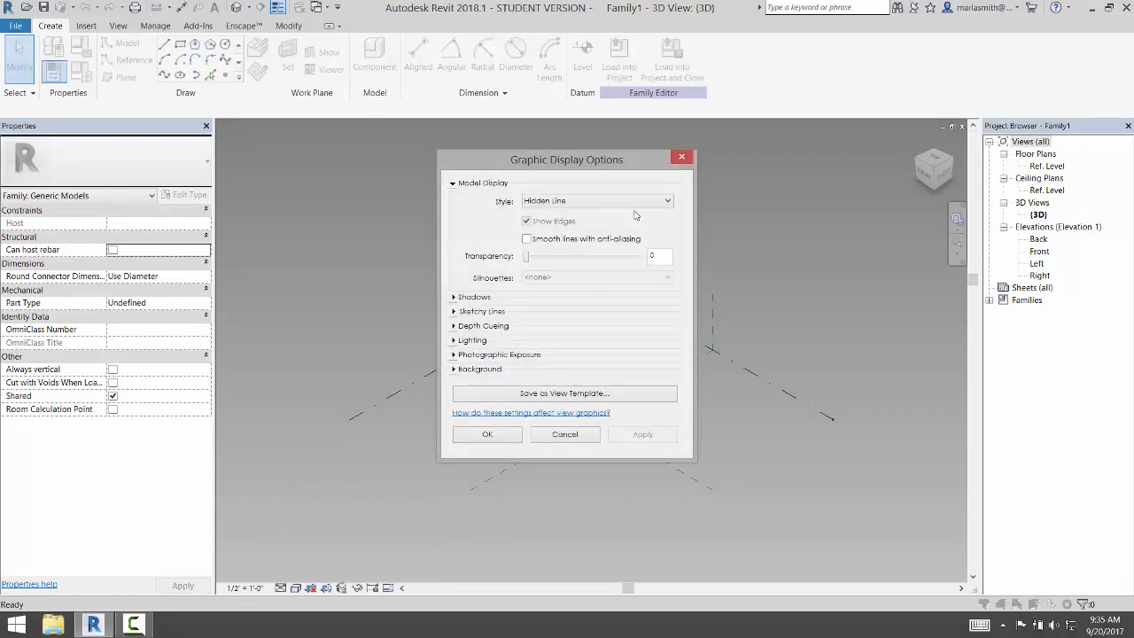
left_click(479, 369)
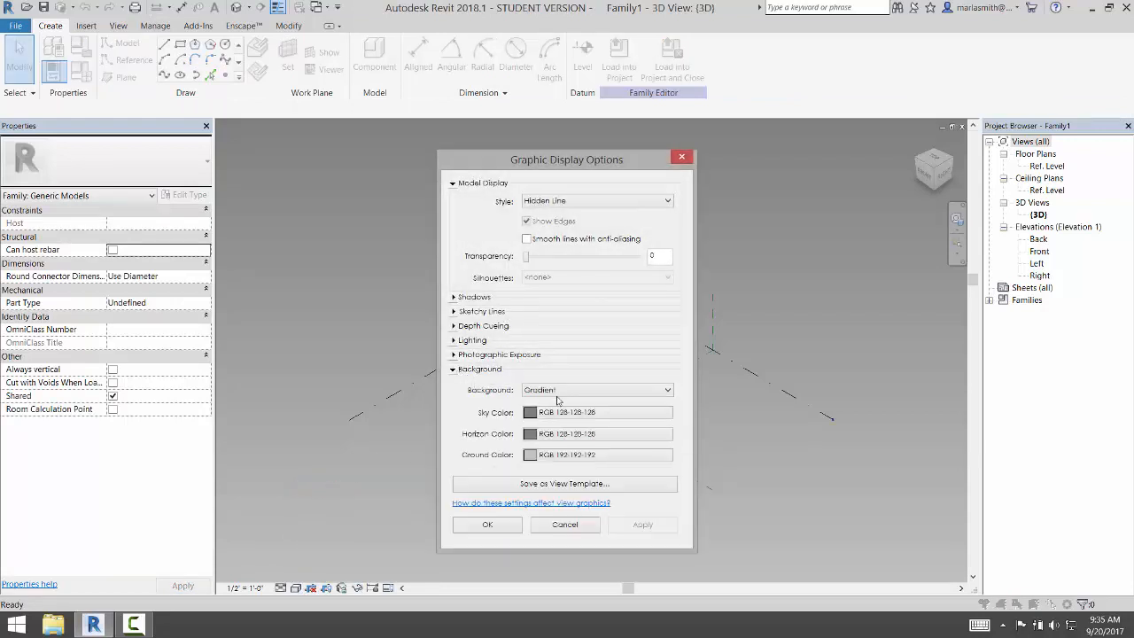
left_click(596, 390)
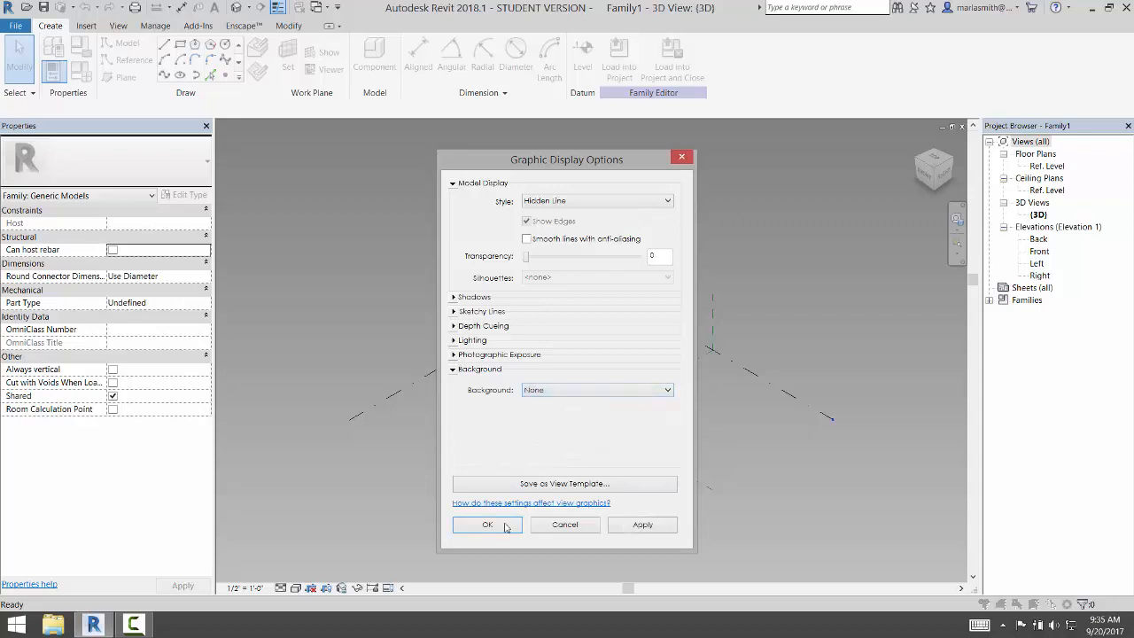
left_click(487, 524)
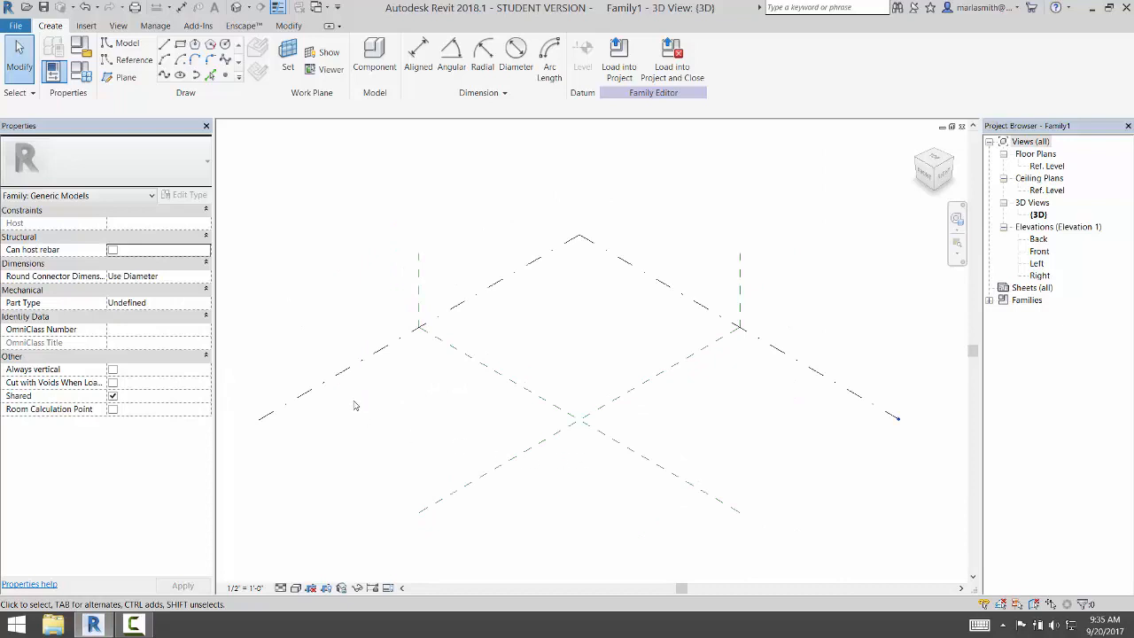
mouse_move(496, 275)
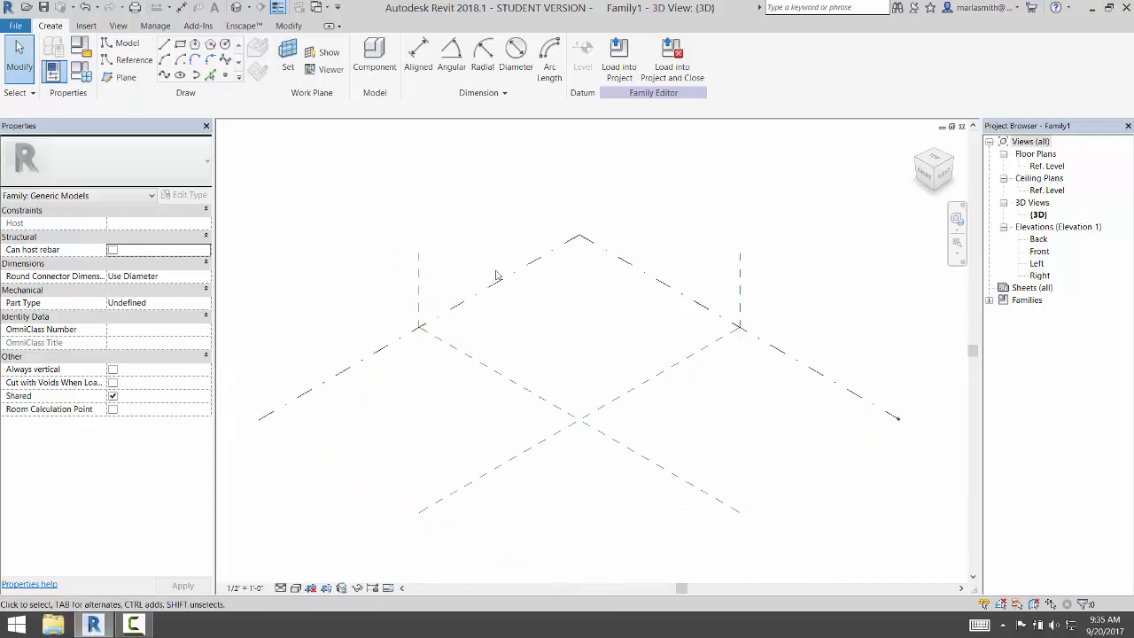
mouse_move(554, 456)
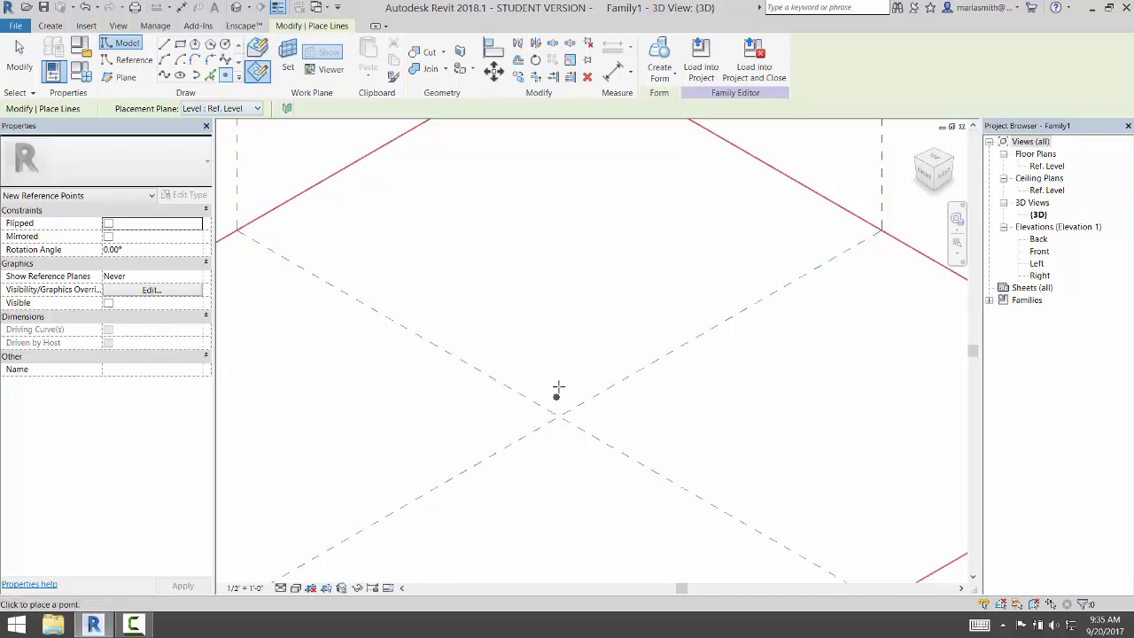
mouse_move(527, 418)
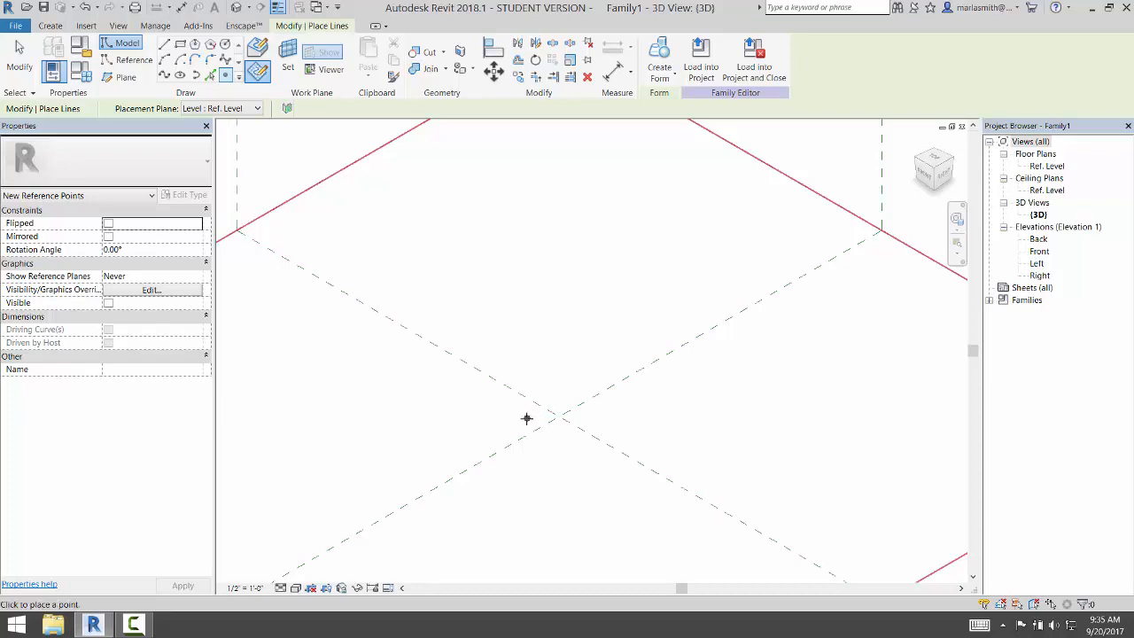
Step: Place a reference point near where the reference planes cross
left_click(526, 418)
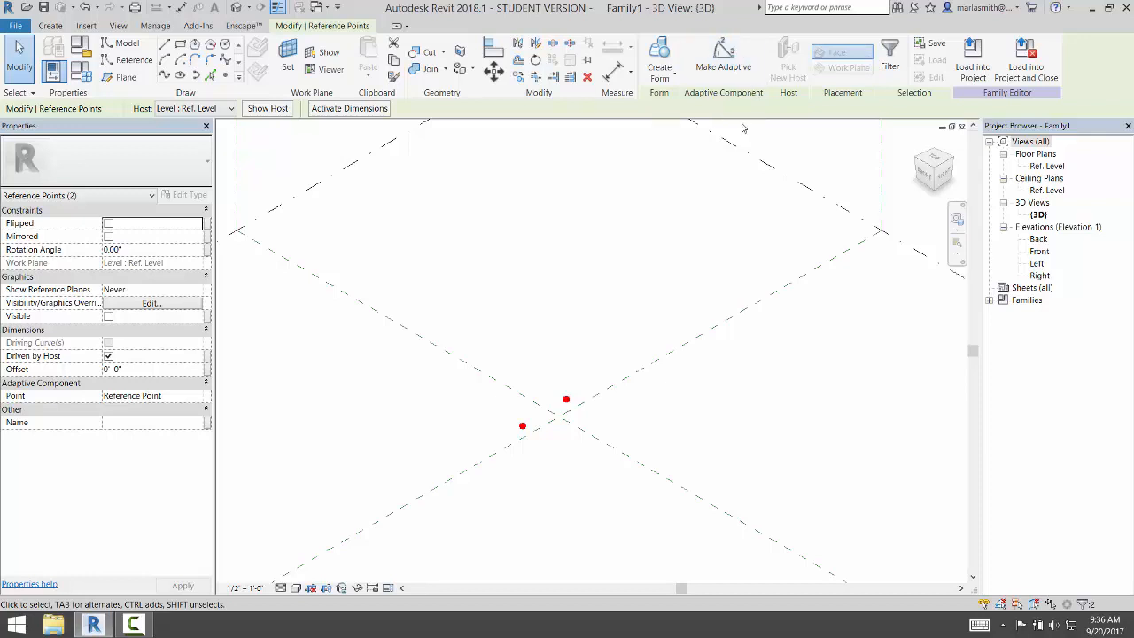
Step: Make both reference points adaptive, then check point 1 and deselect it
left_click(723, 57)
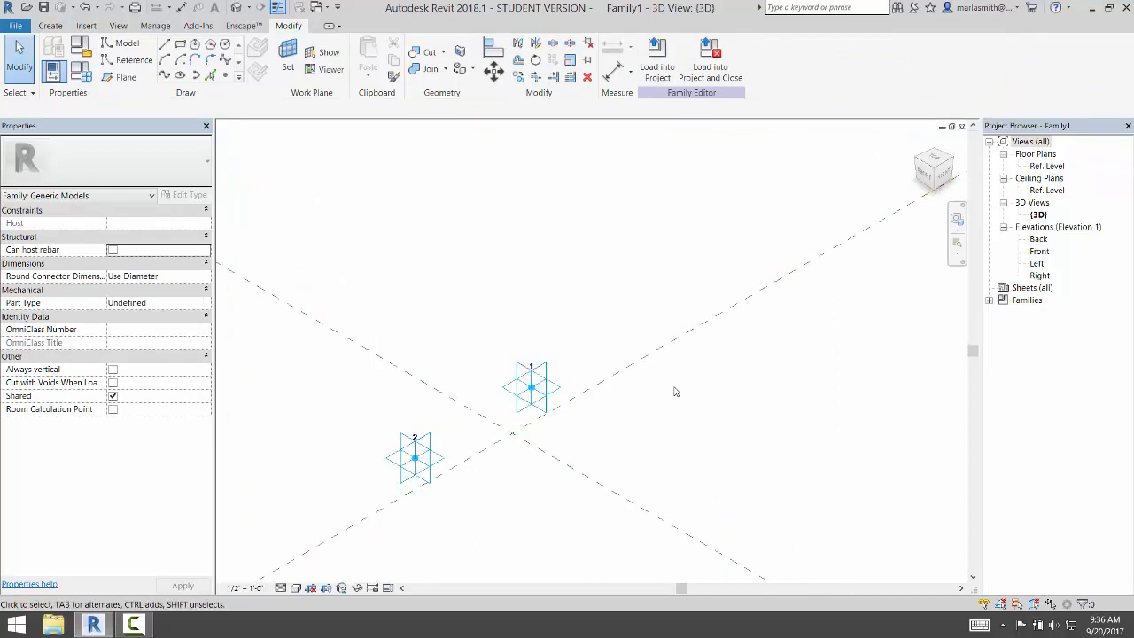
left_click(532, 388)
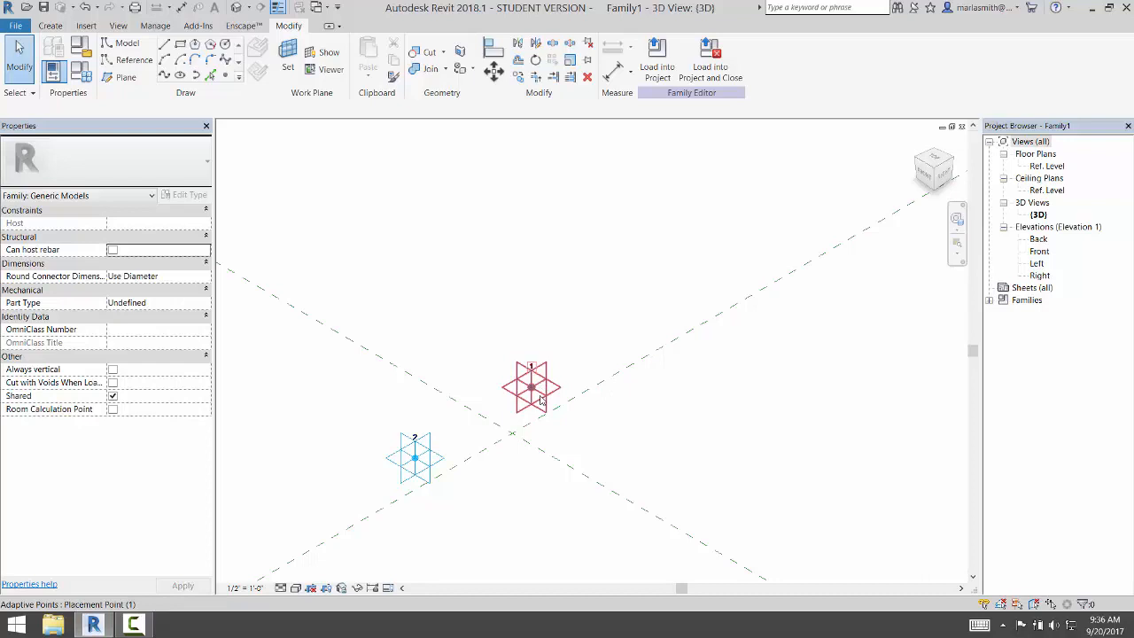
left_click(532, 387)
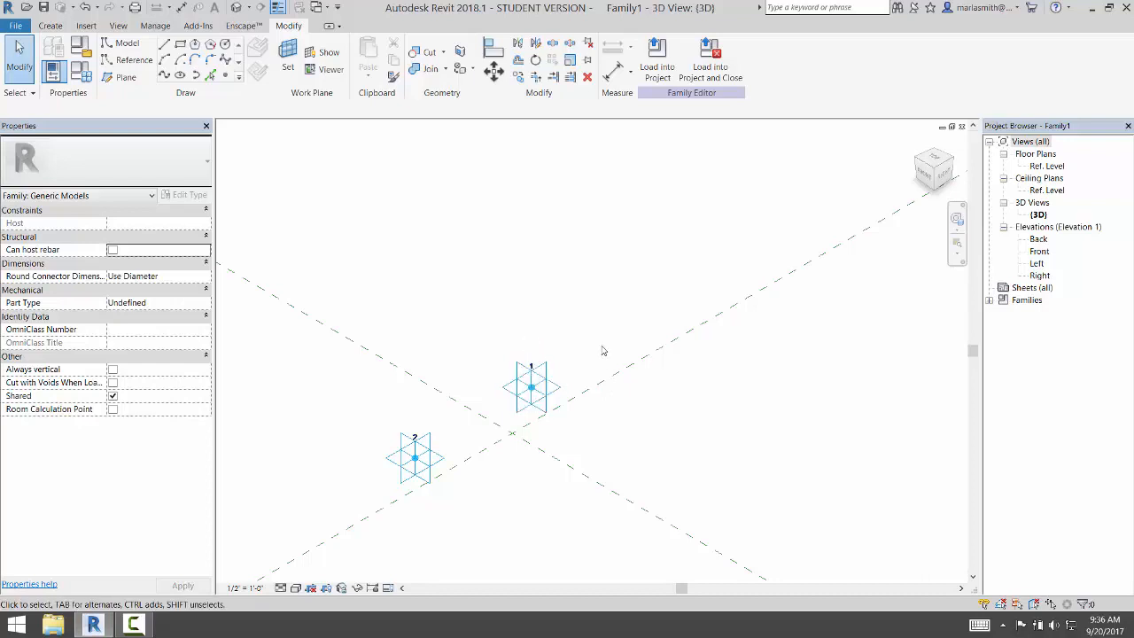
mouse_move(531, 388)
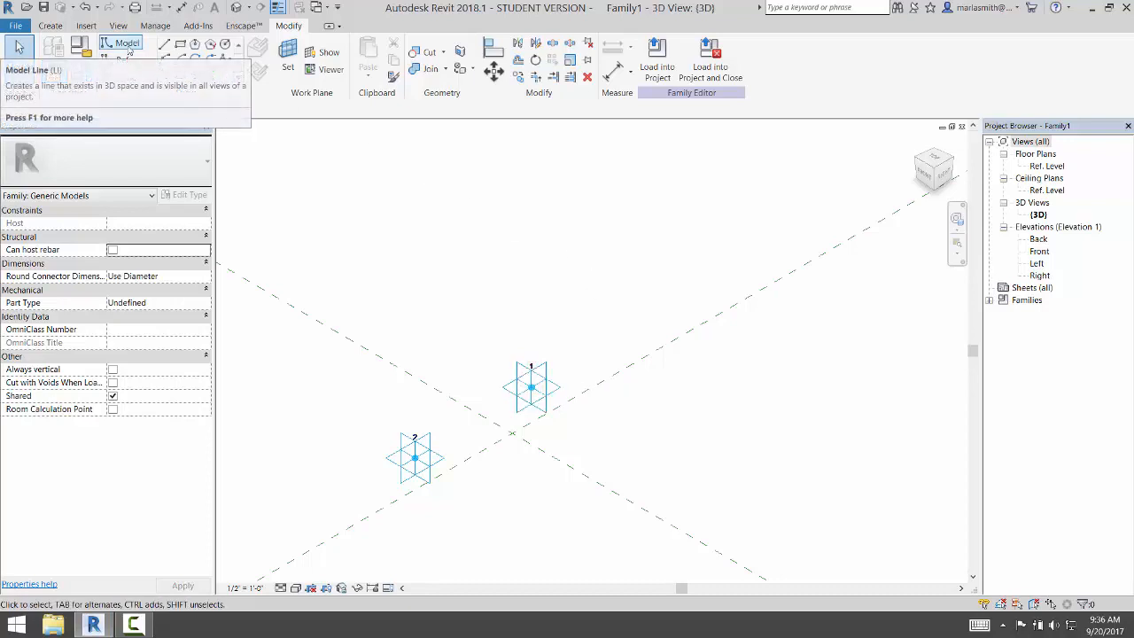
mouse_move(127, 43)
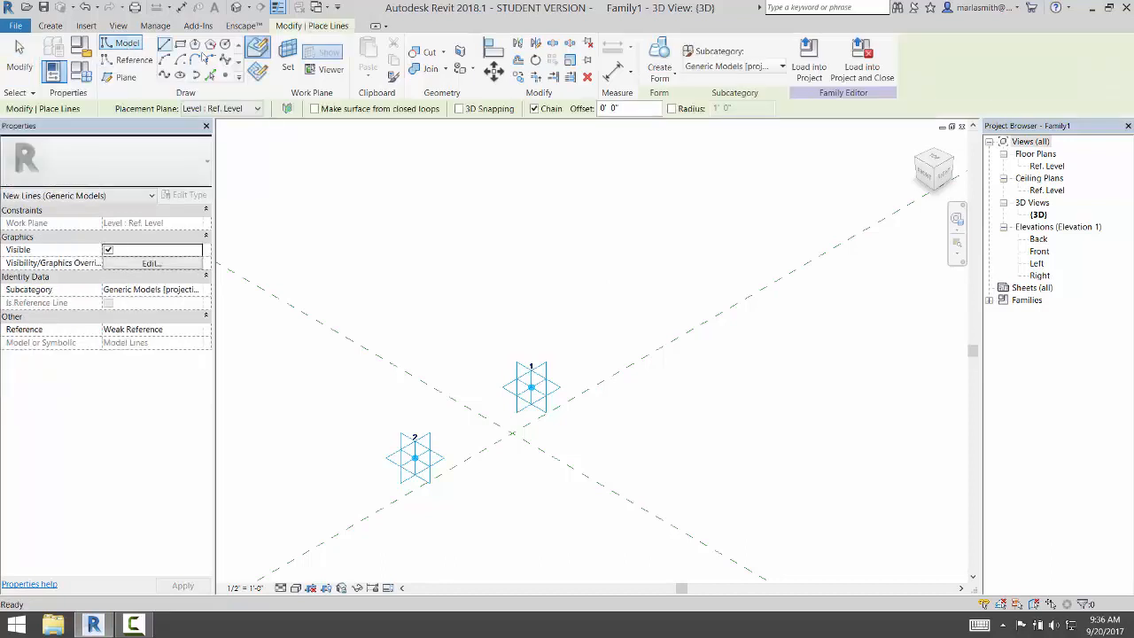
Step: Choose the center-and-radius Circle draw tool for the model line
left_click(226, 45)
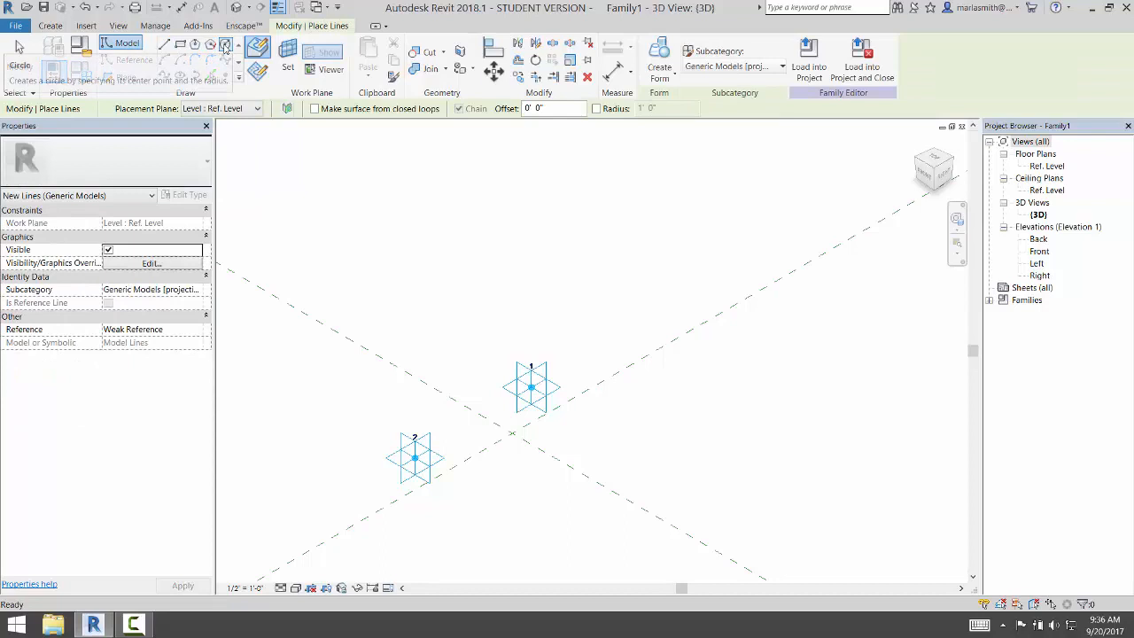
mouse_move(258, 71)
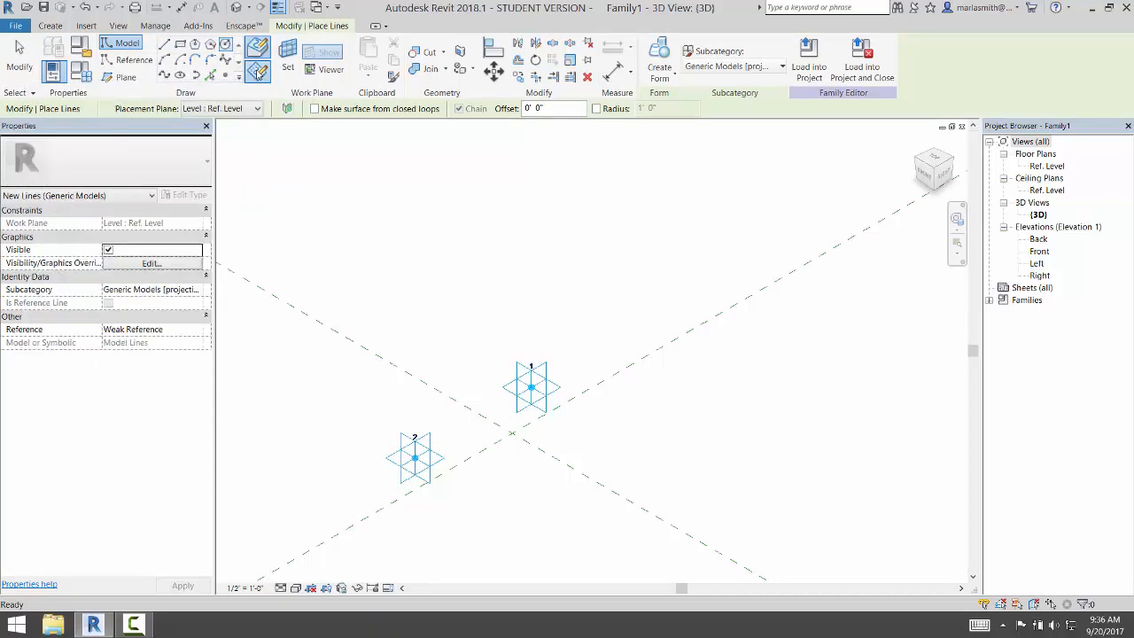
mouse_move(287, 53)
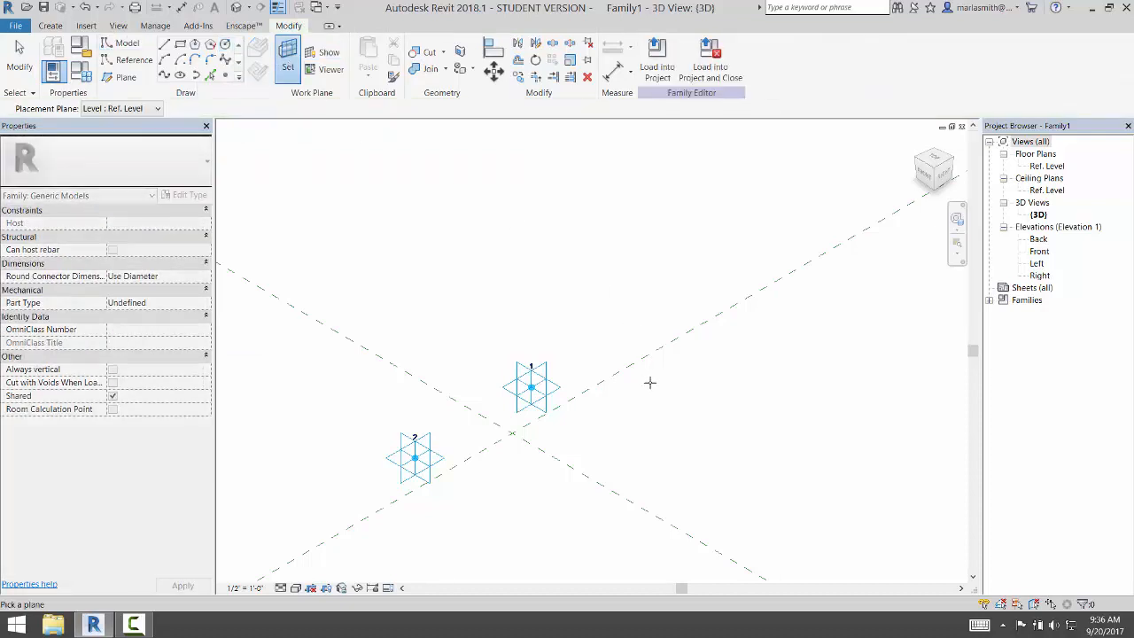
mouse_move(532, 387)
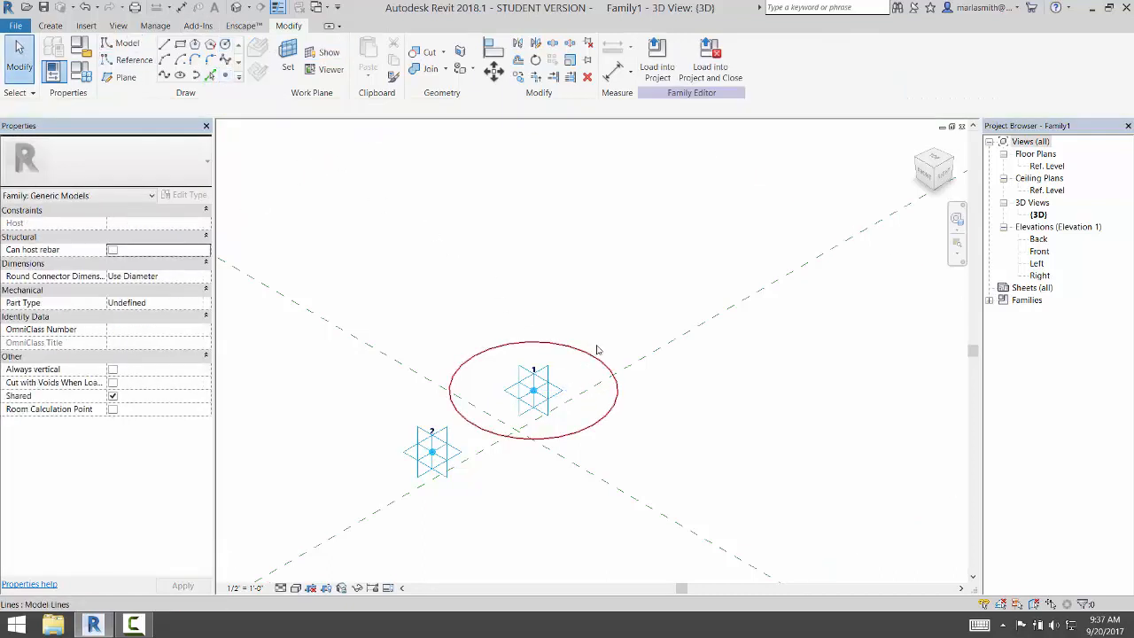
left_click(533, 390)
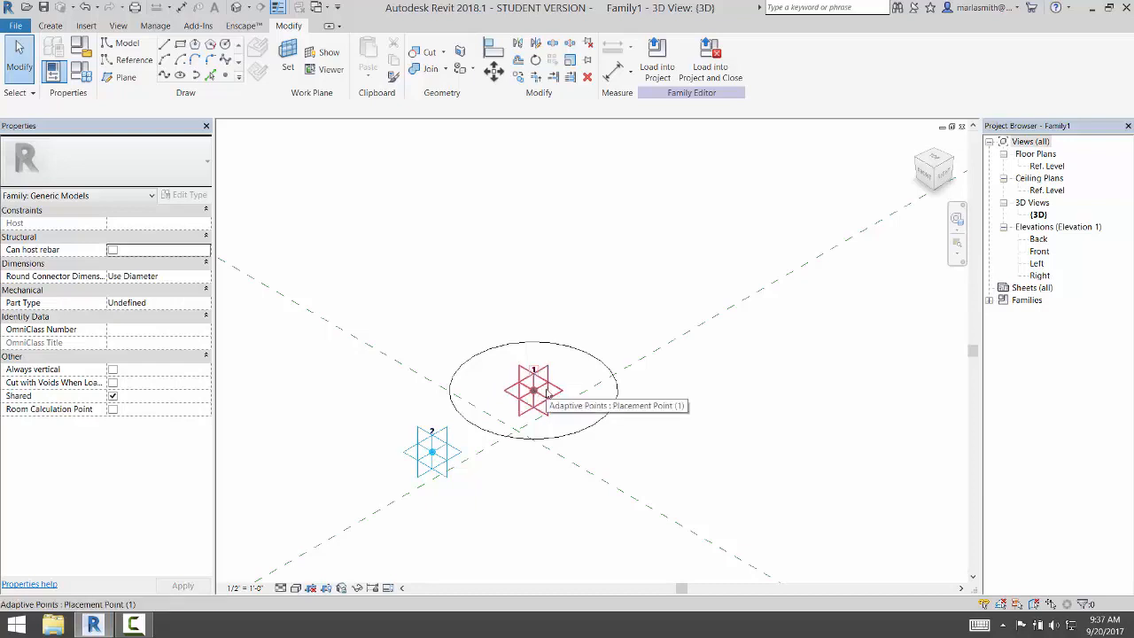
left_click(534, 390)
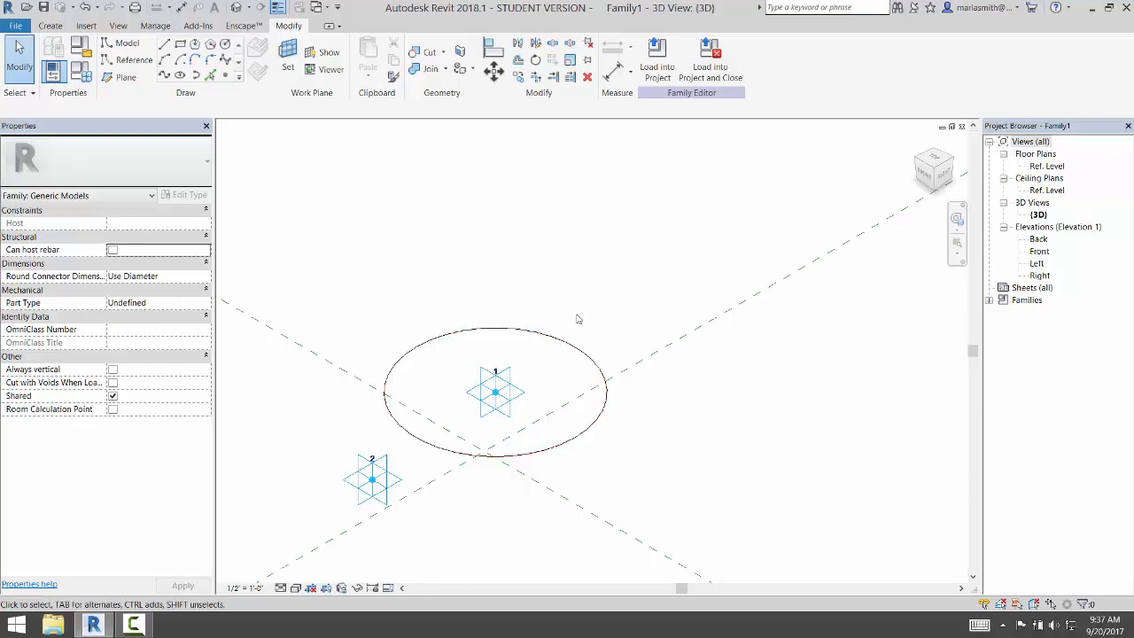
left_click(553, 332)
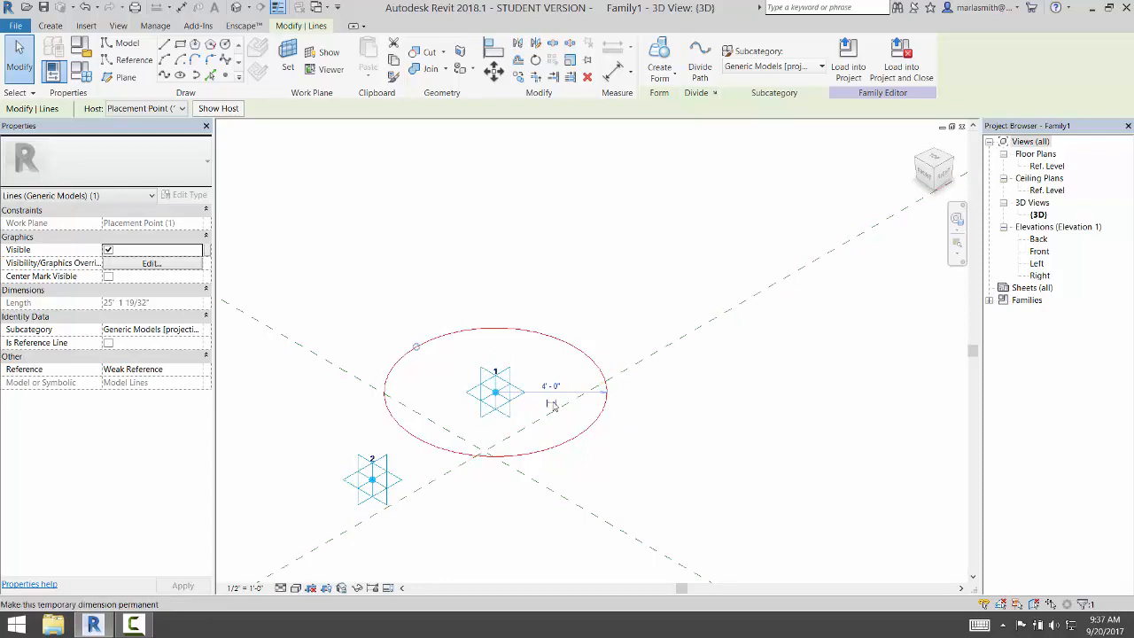
mouse_move(551, 404)
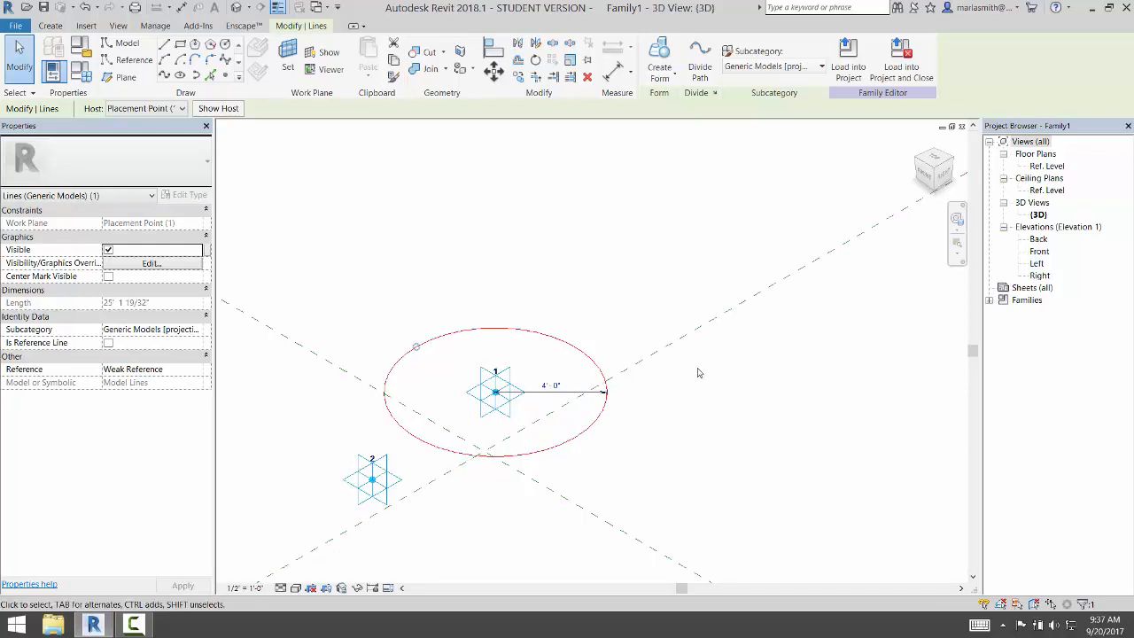
mouse_move(653, 426)
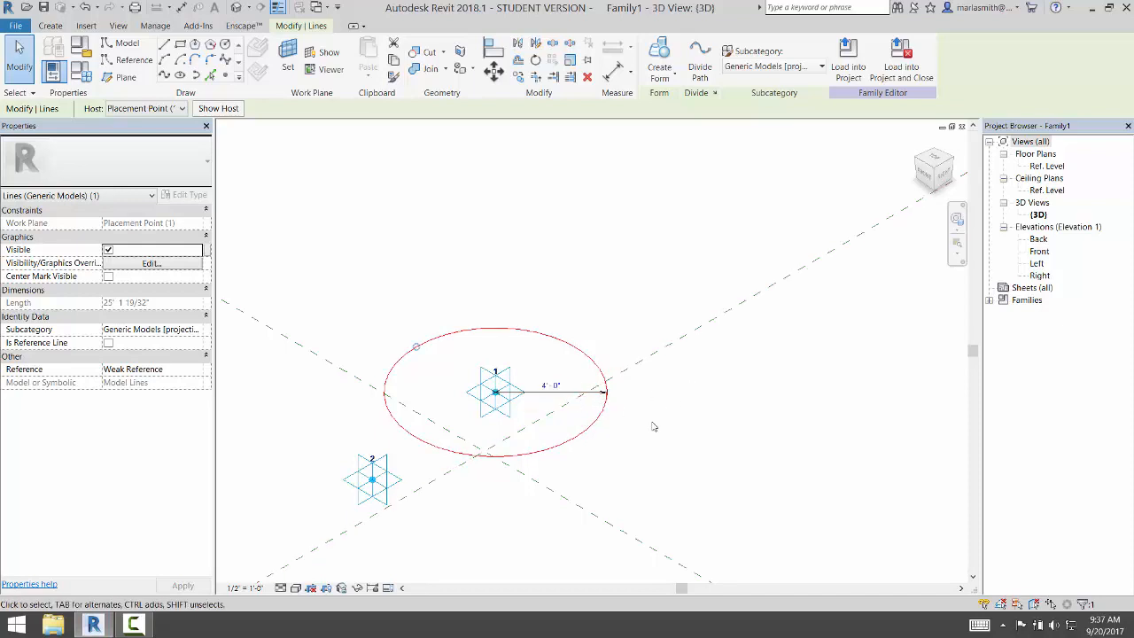
mouse_move(532, 399)
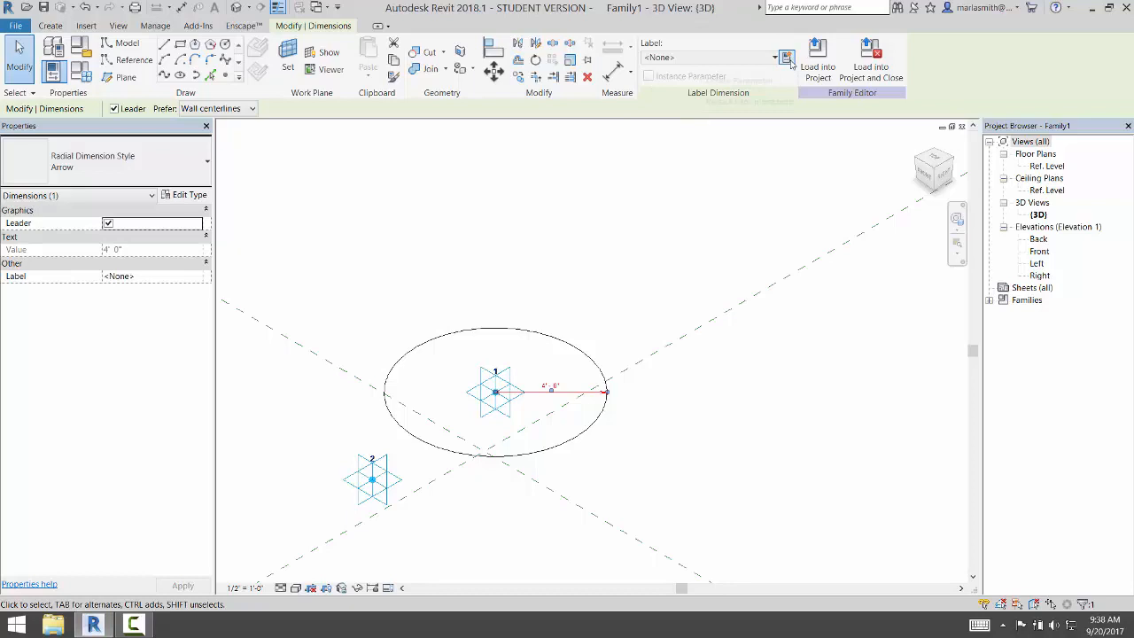
mouse_move(787, 57)
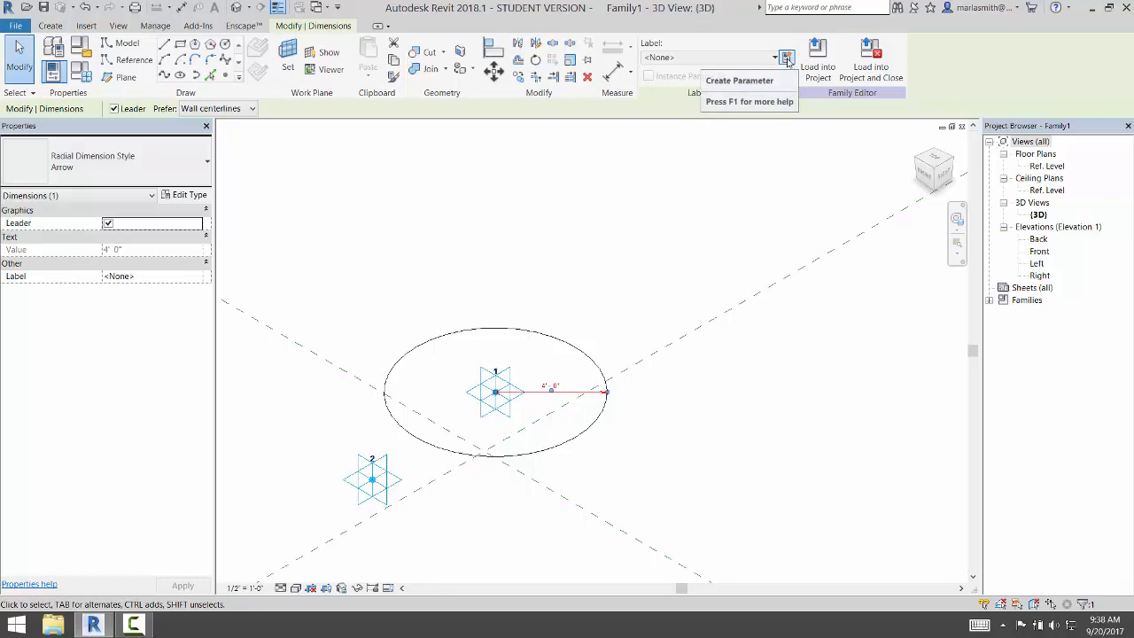
Step: Label the radius dimension with a new instance parameter RADIUS, then deselect
left_click(739, 79)
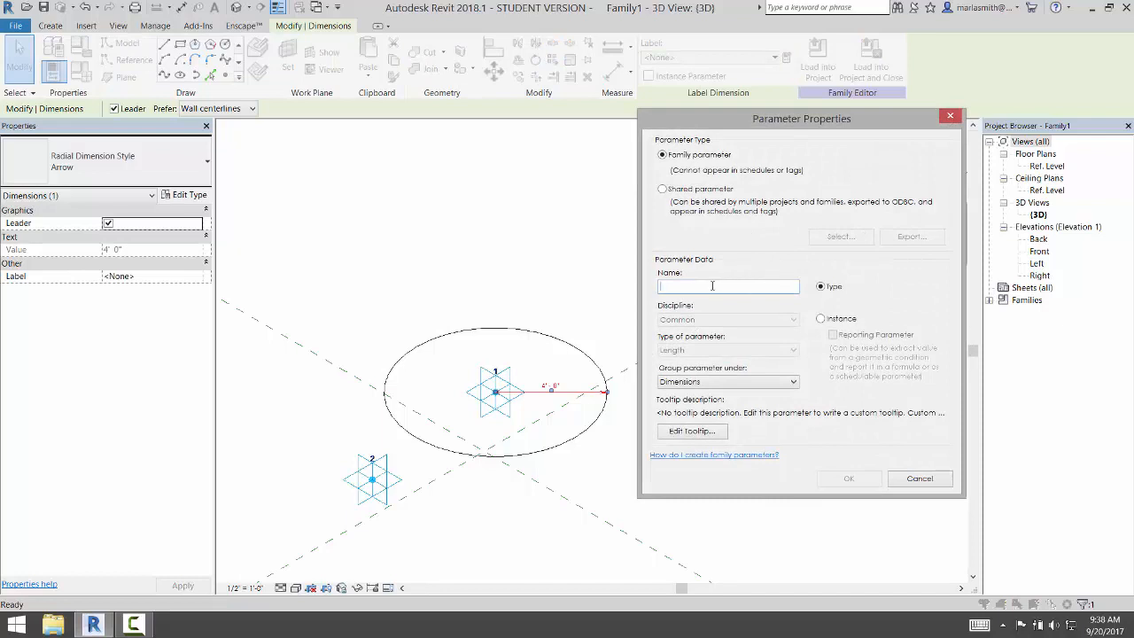
type("RADIUS")
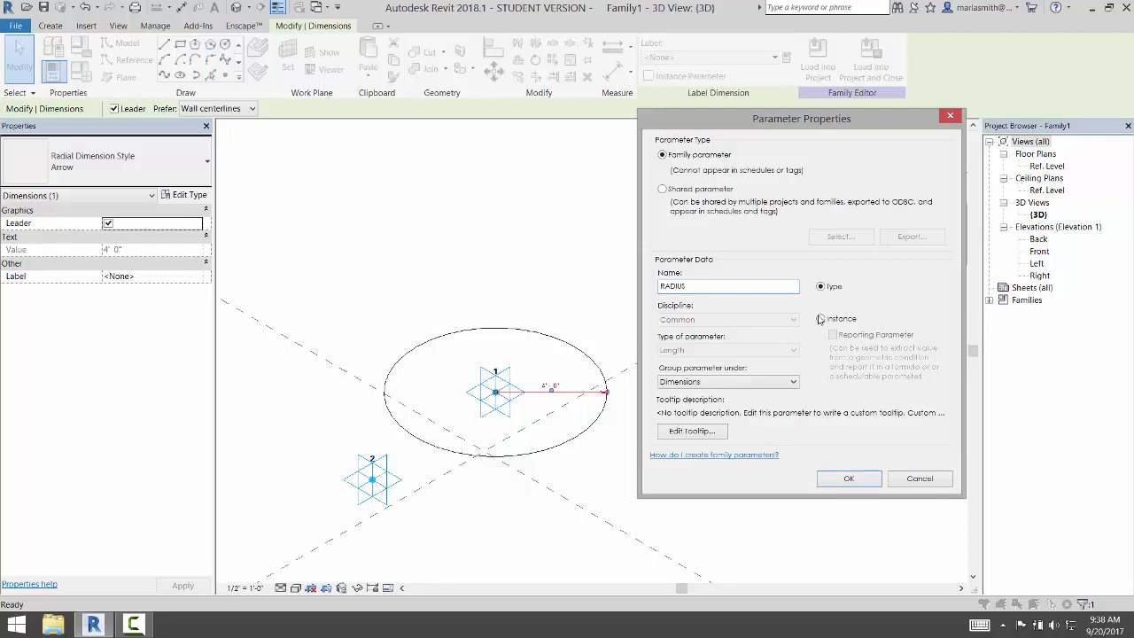
left_click(821, 318)
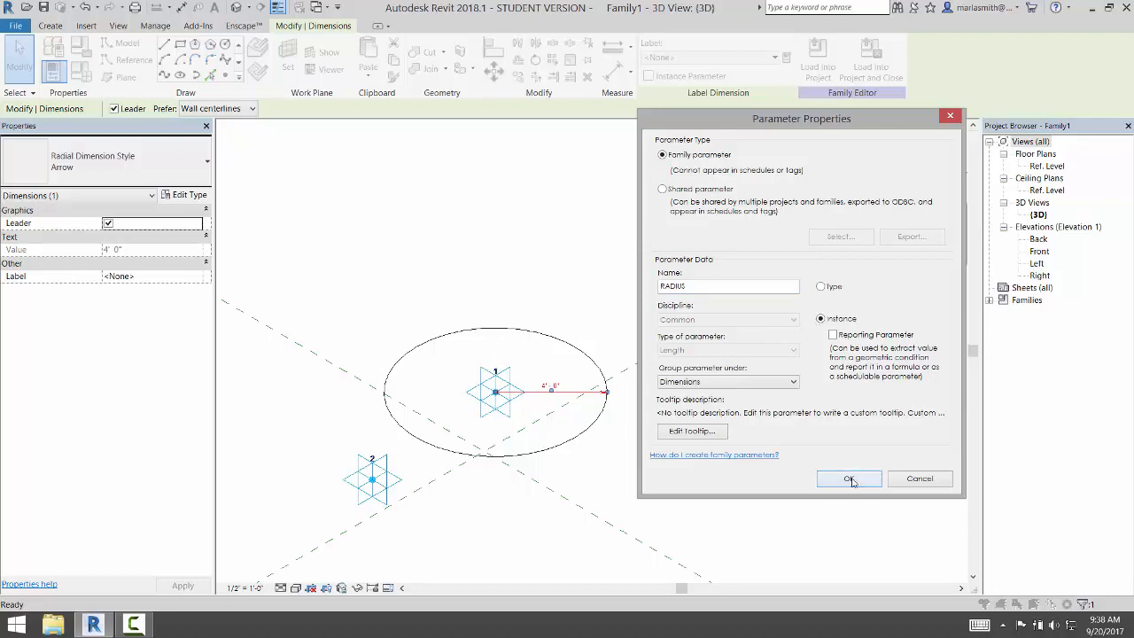
left_click(848, 479)
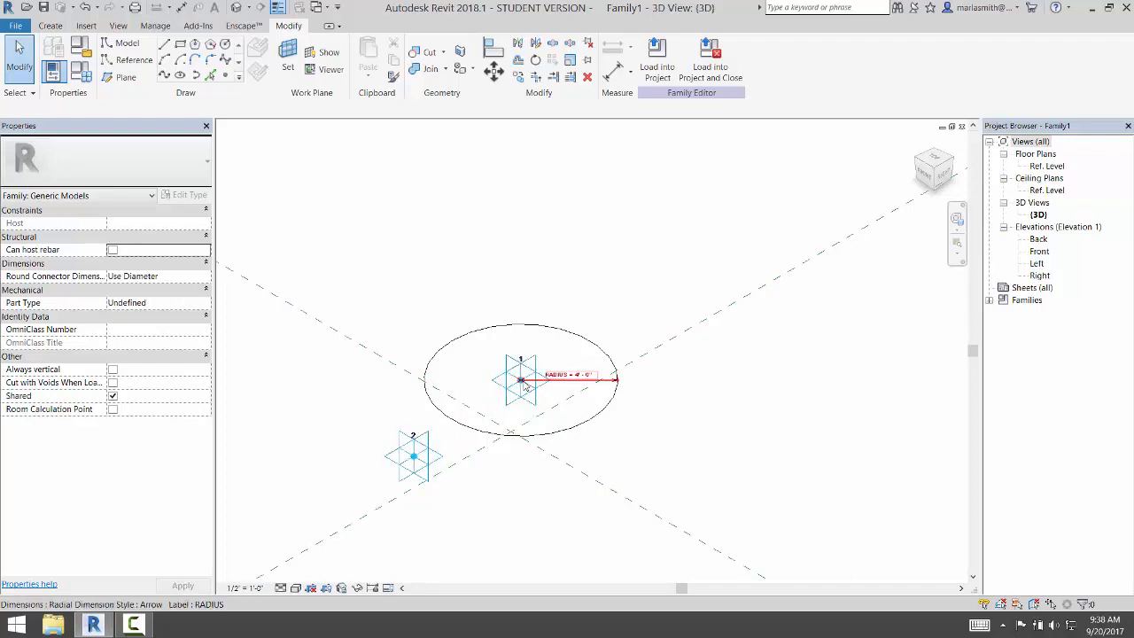
left_click(521, 381)
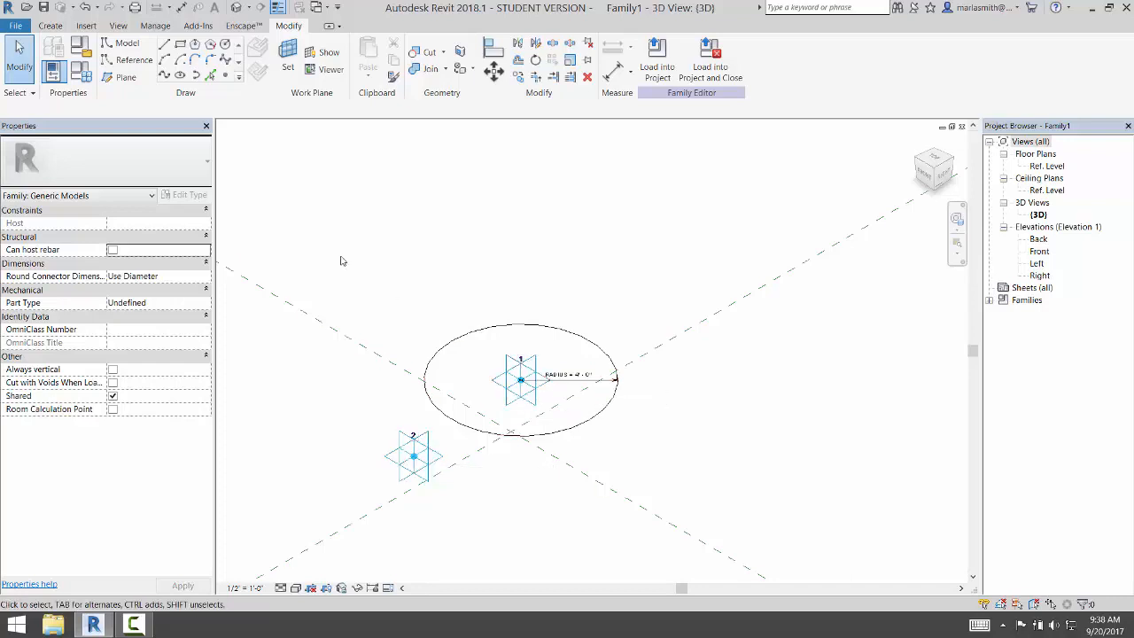
left_click(521, 379)
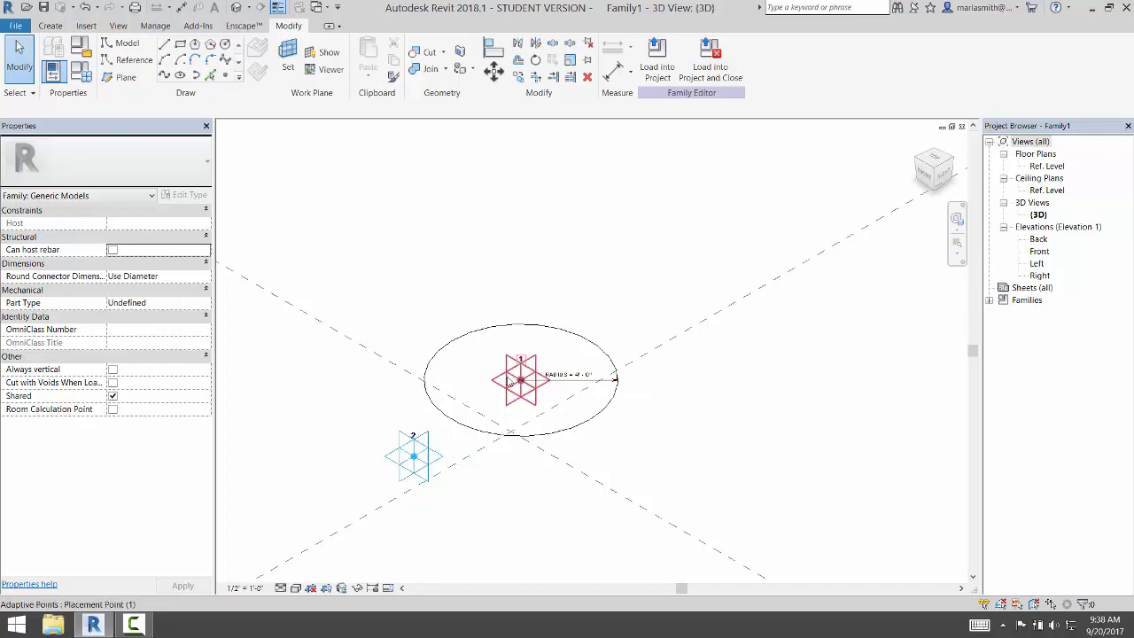
left_click(414, 456)
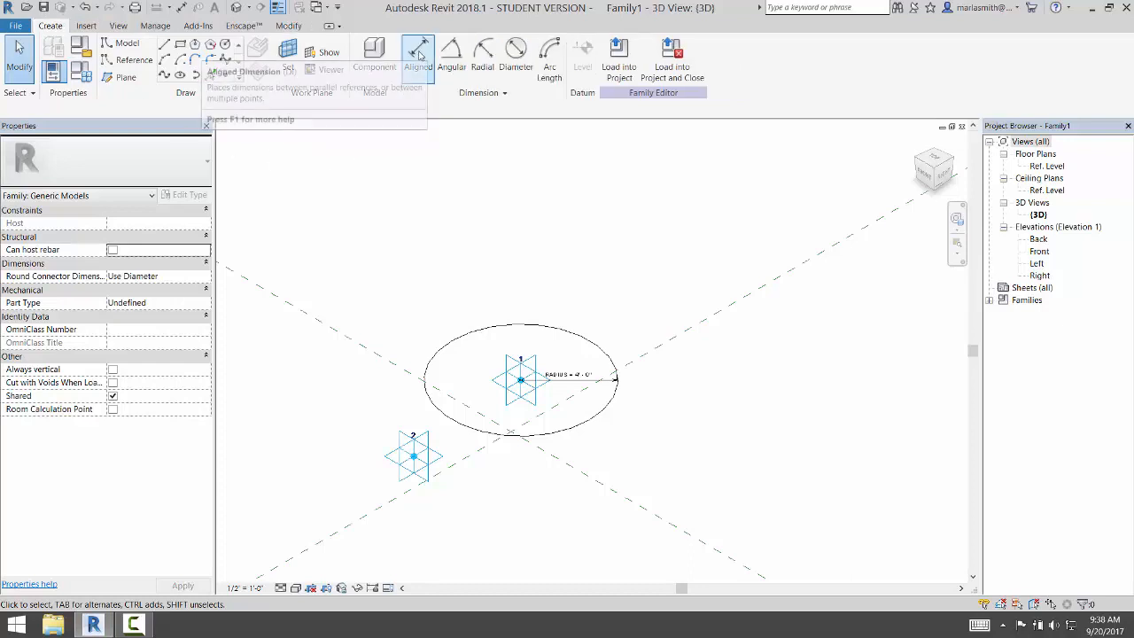
Step: Place an aligned dimension of about 8' - 11 3/32" between adaptive points 1 and 2
left_click(417, 53)
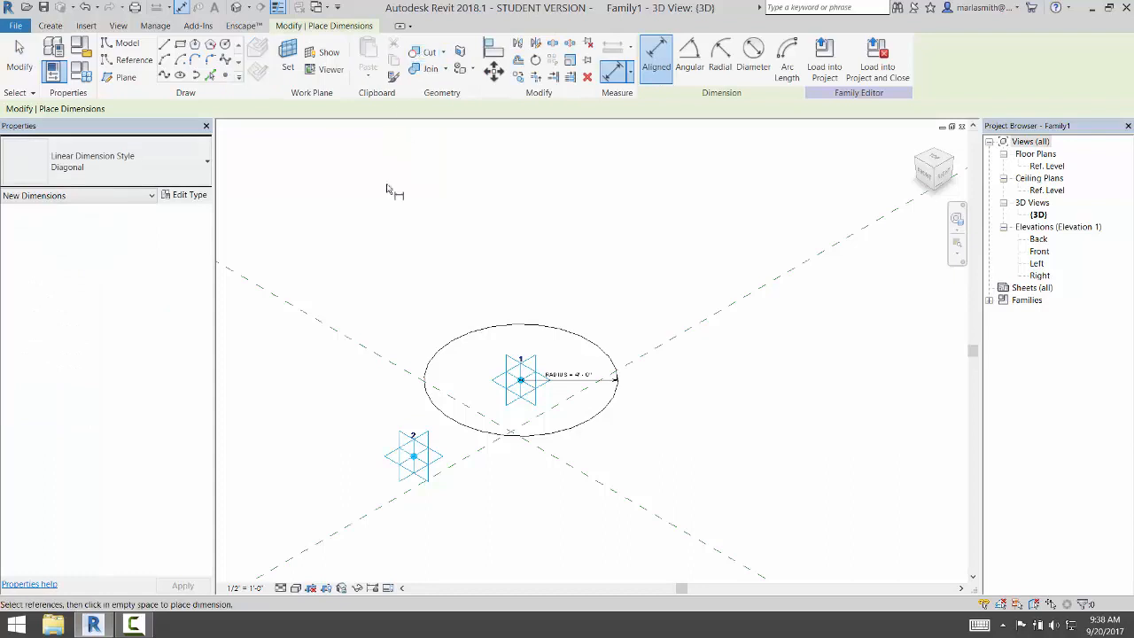
mouse_move(412, 268)
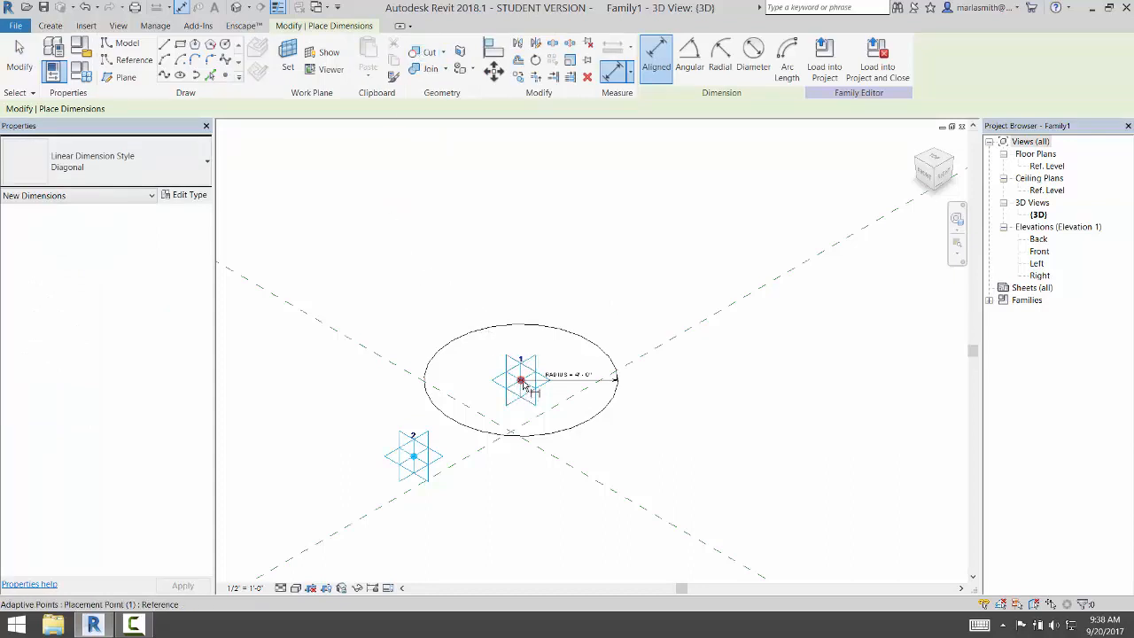
mouse_move(523, 382)
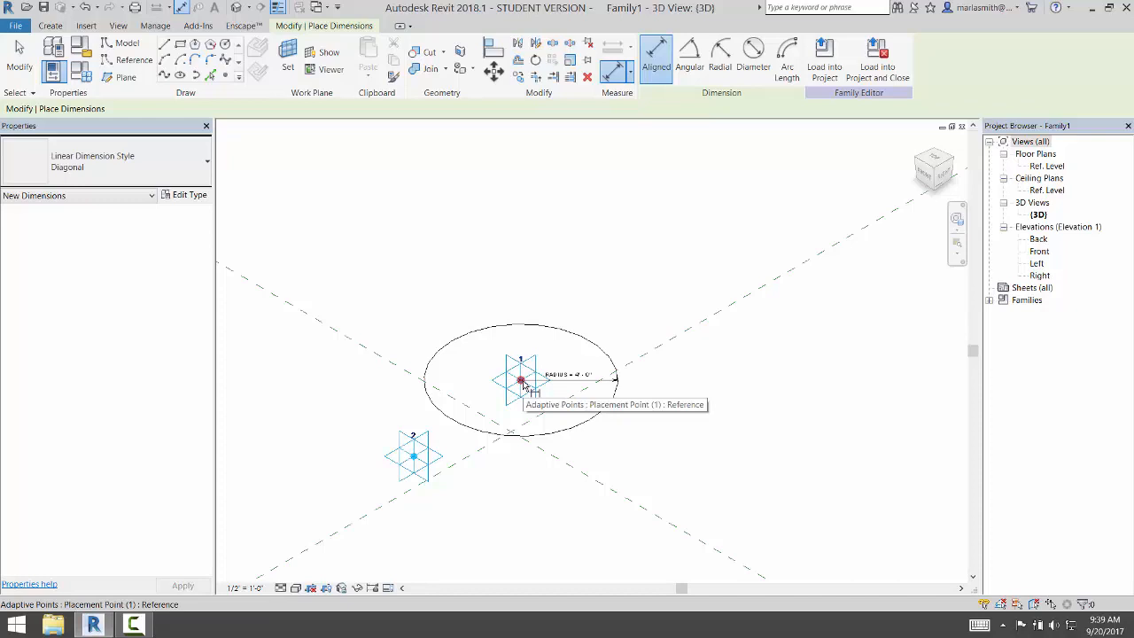
left_click(414, 456)
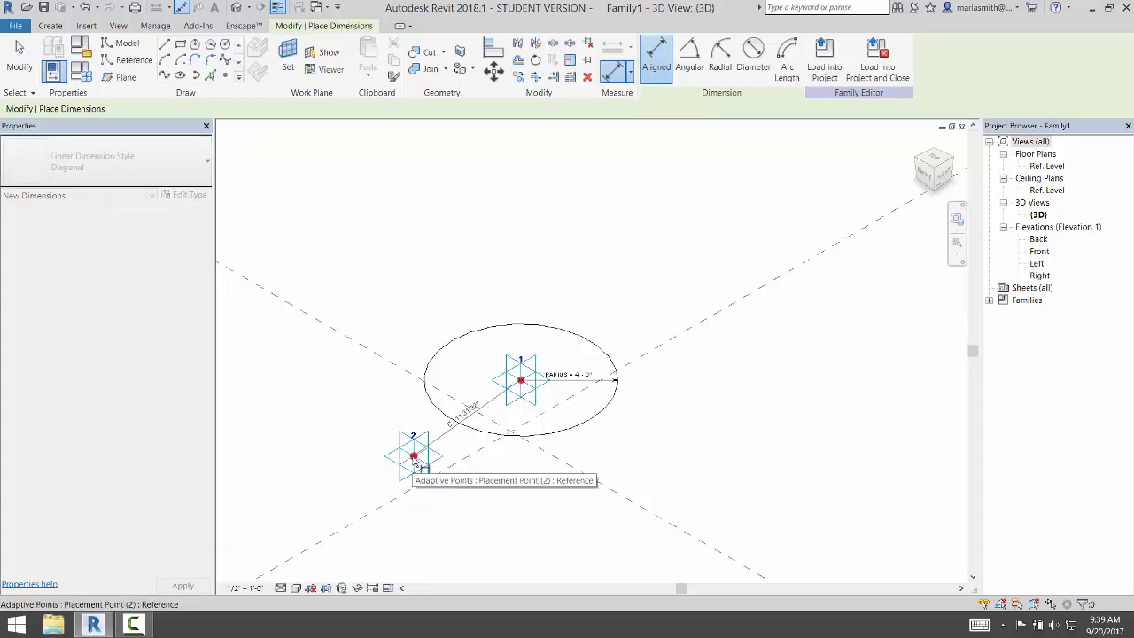
left_click(412, 455)
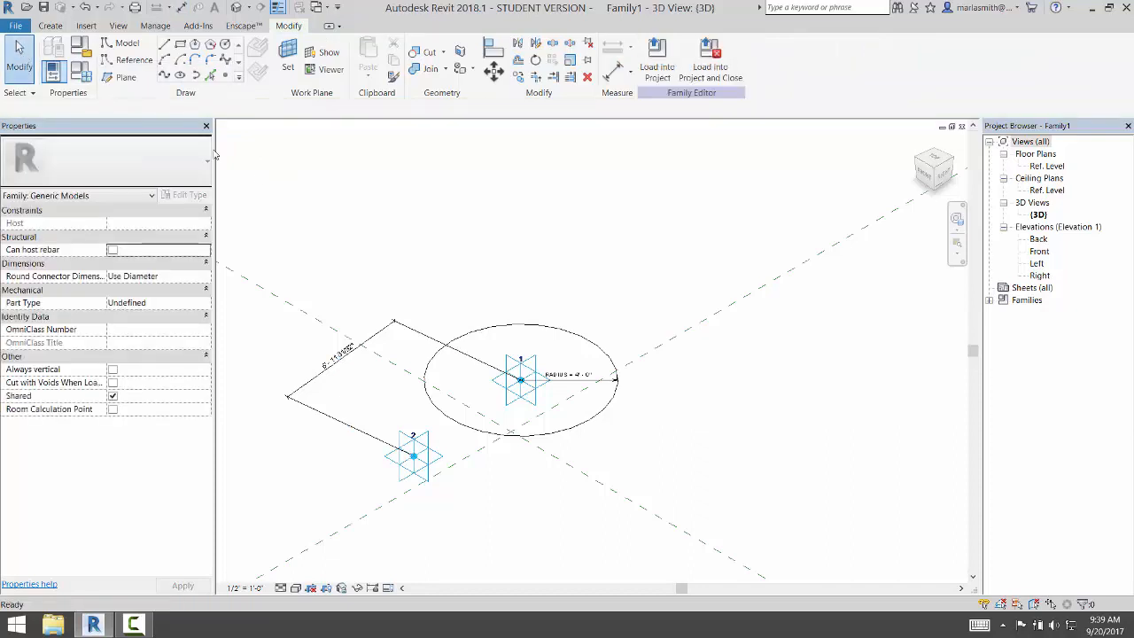
left_click(339, 346)
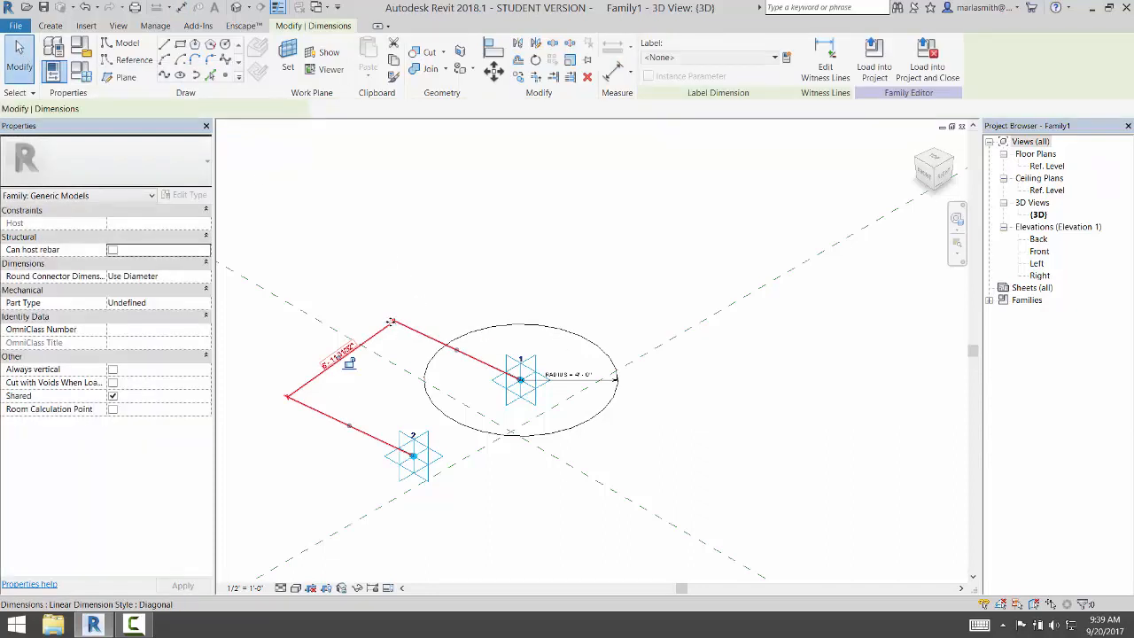
Step: Label the point-to-point dimension with instance reporting parameter REP
left_click(348, 364)
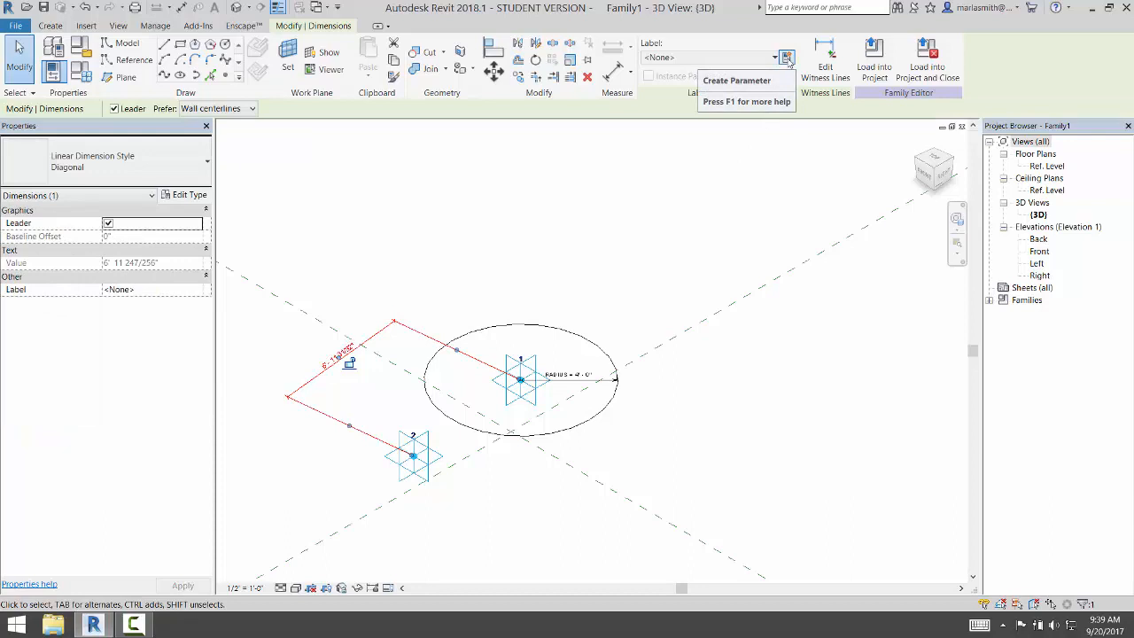
left_click(736, 81)
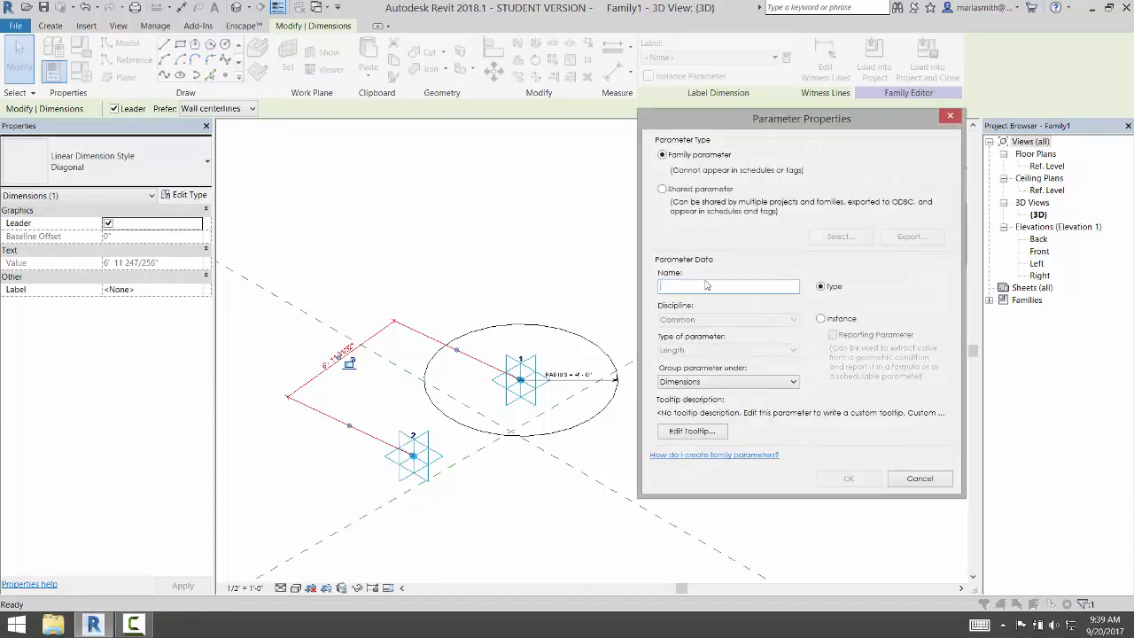
type("r3")
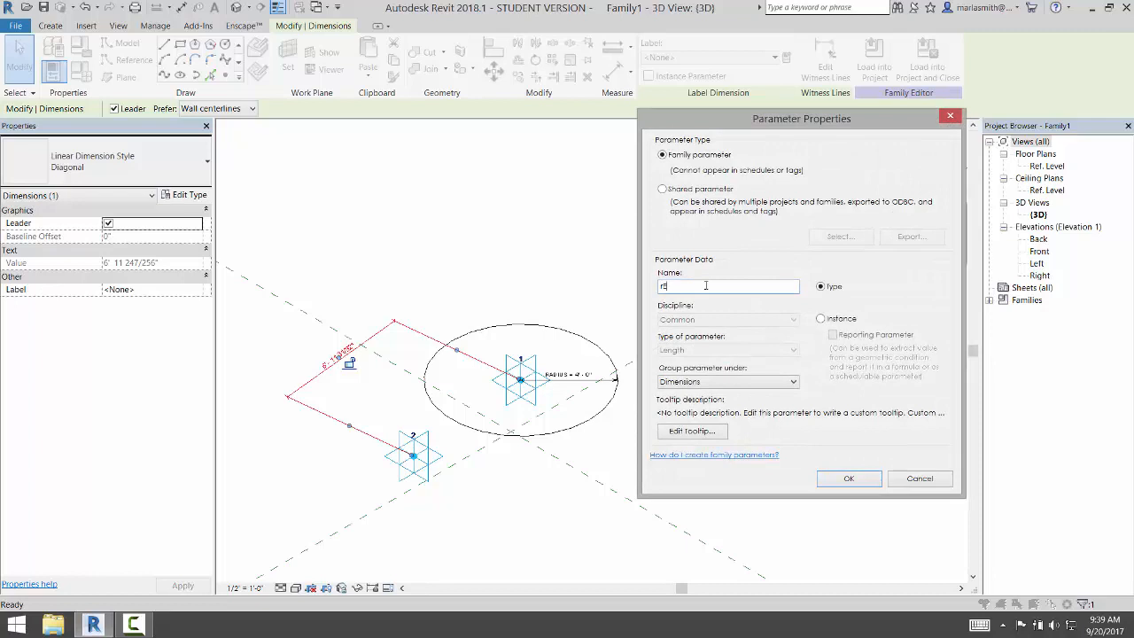
type("REF")
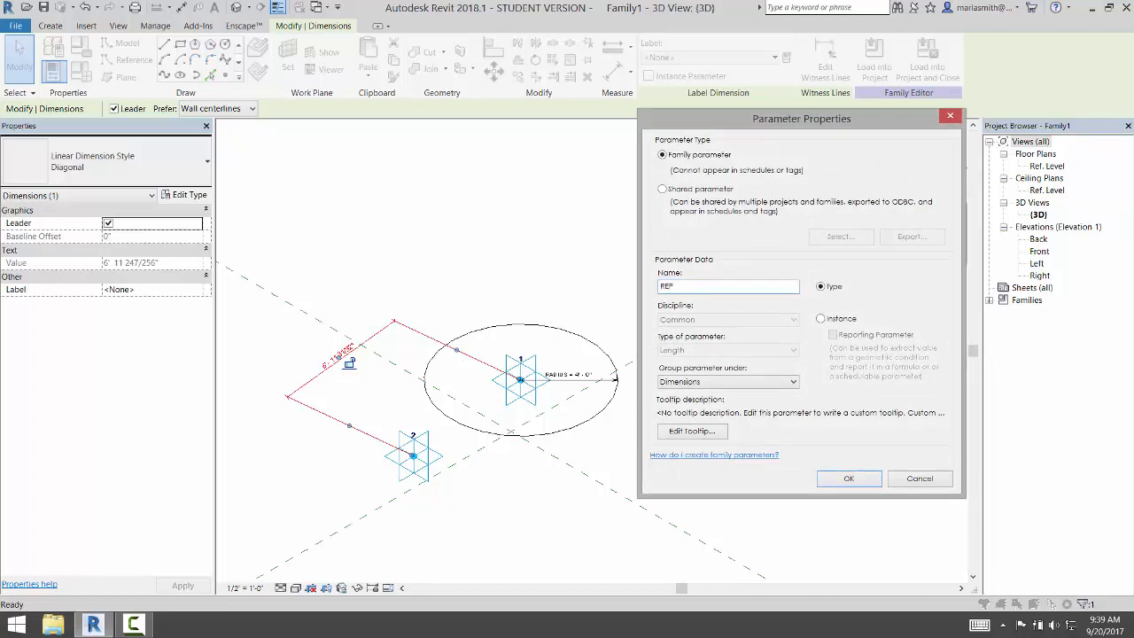
left_click(821, 318)
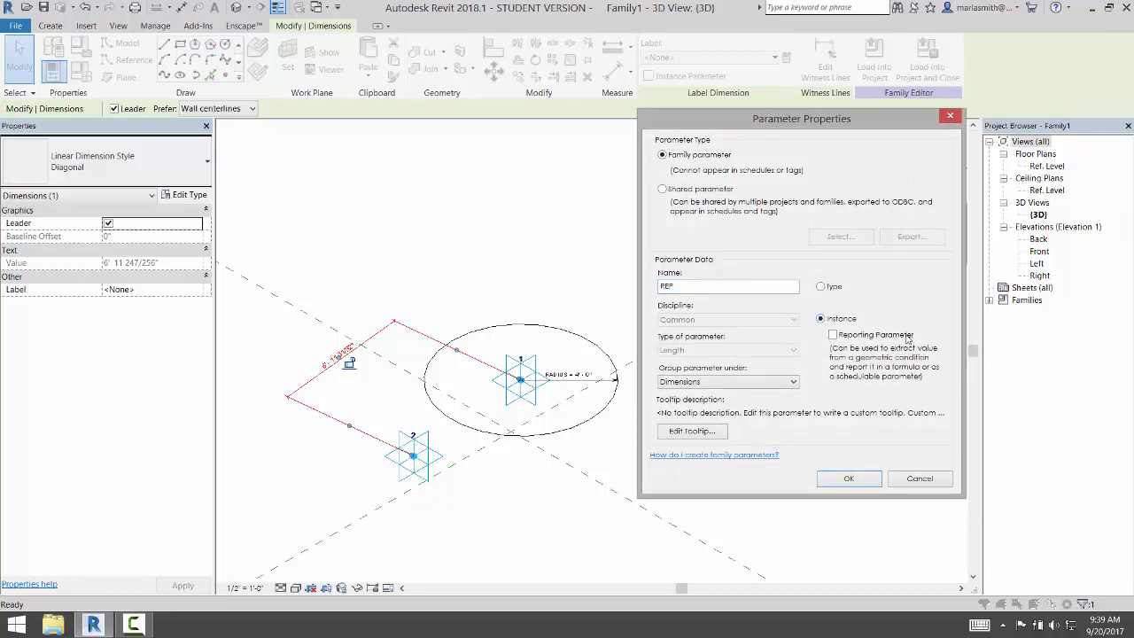
left_click(832, 334)
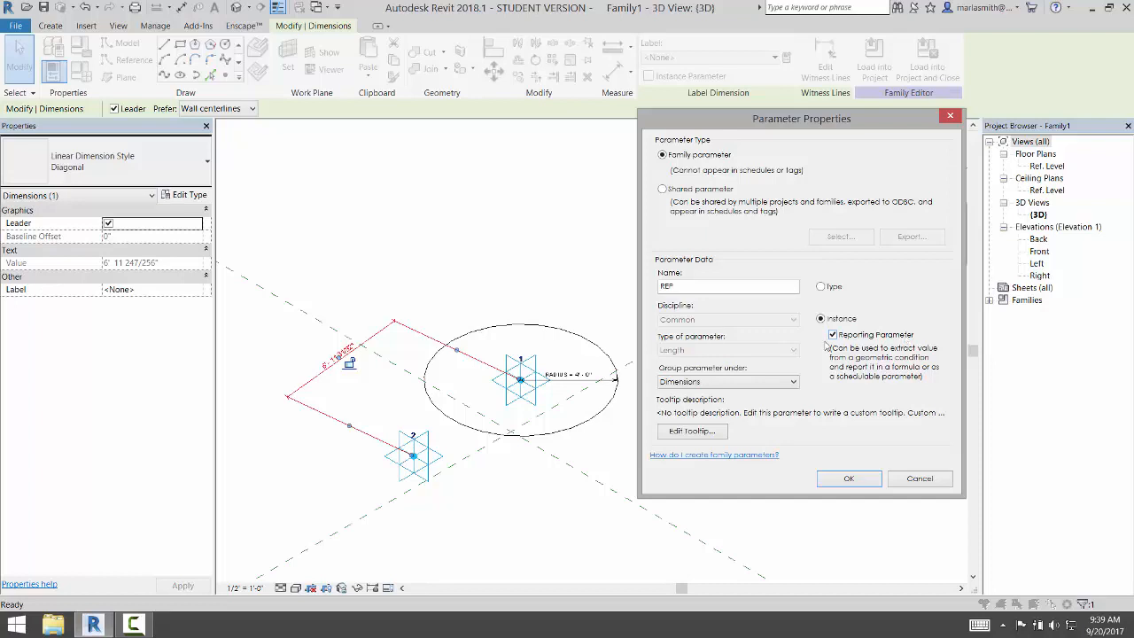
mouse_move(785, 363)
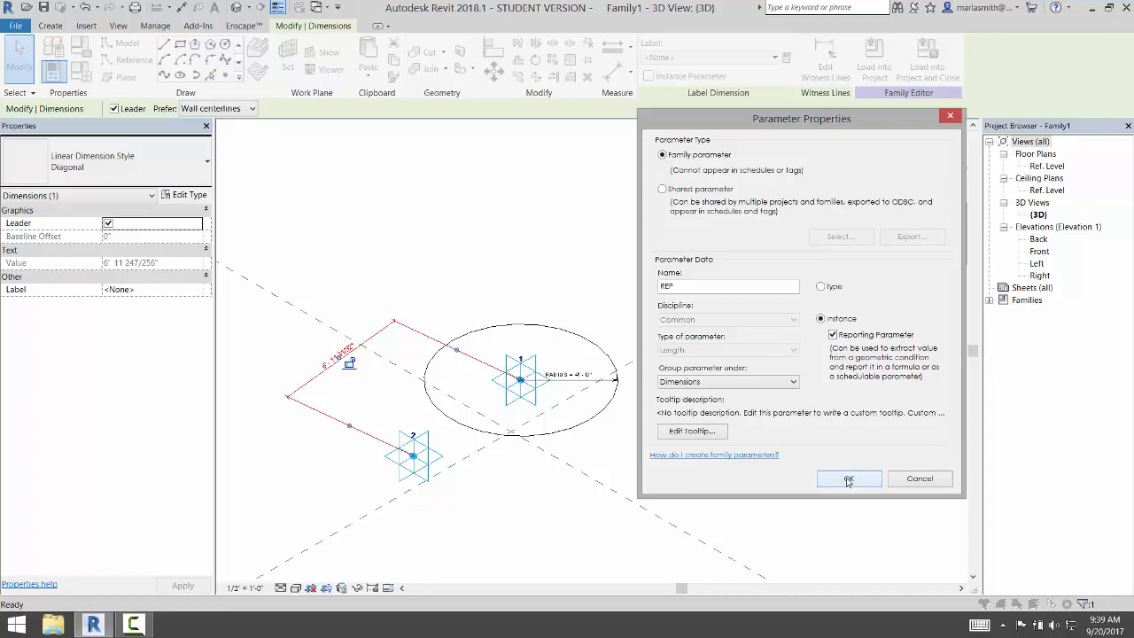
left_click(848, 479)
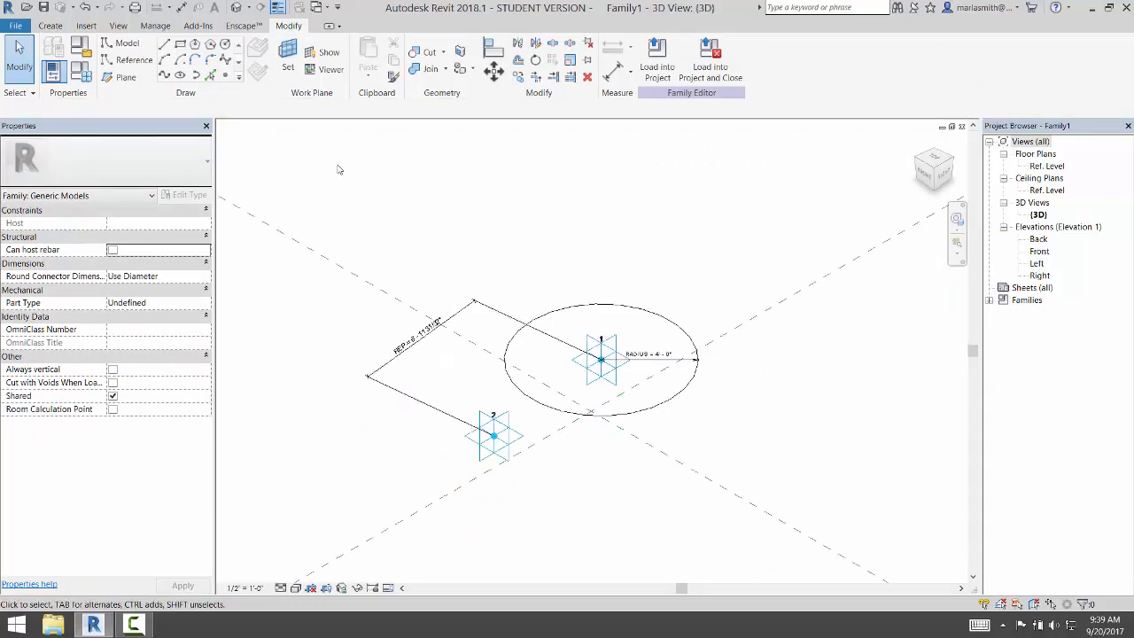
Step: In Family Types, enter the formula =REP * 0.05 for RADIUS
left_click(647, 354)
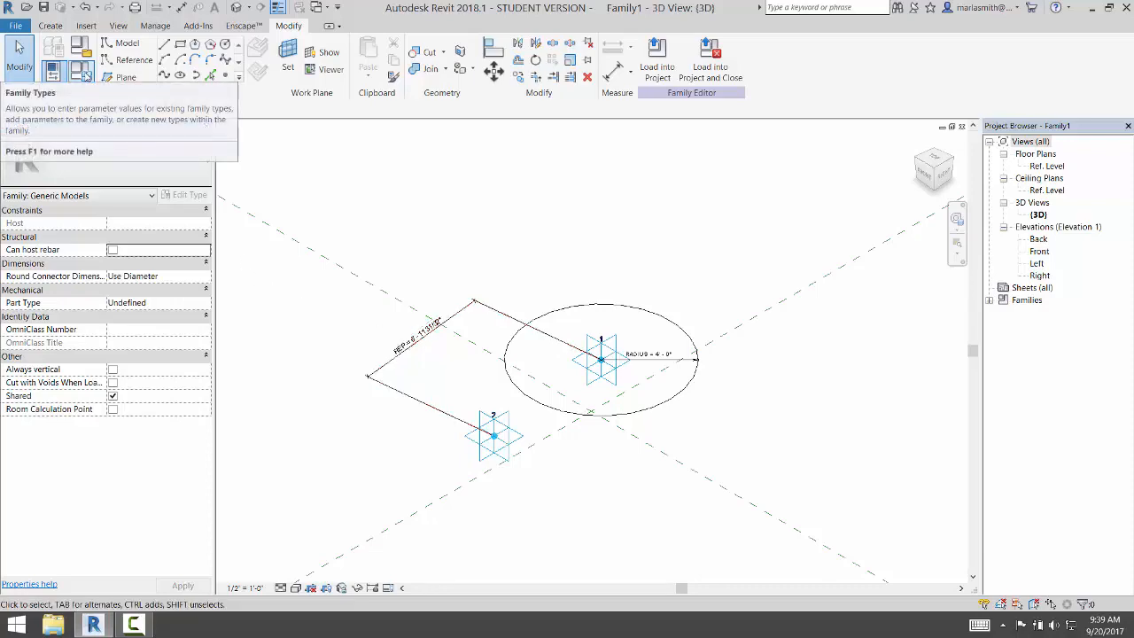
left_click(20, 60)
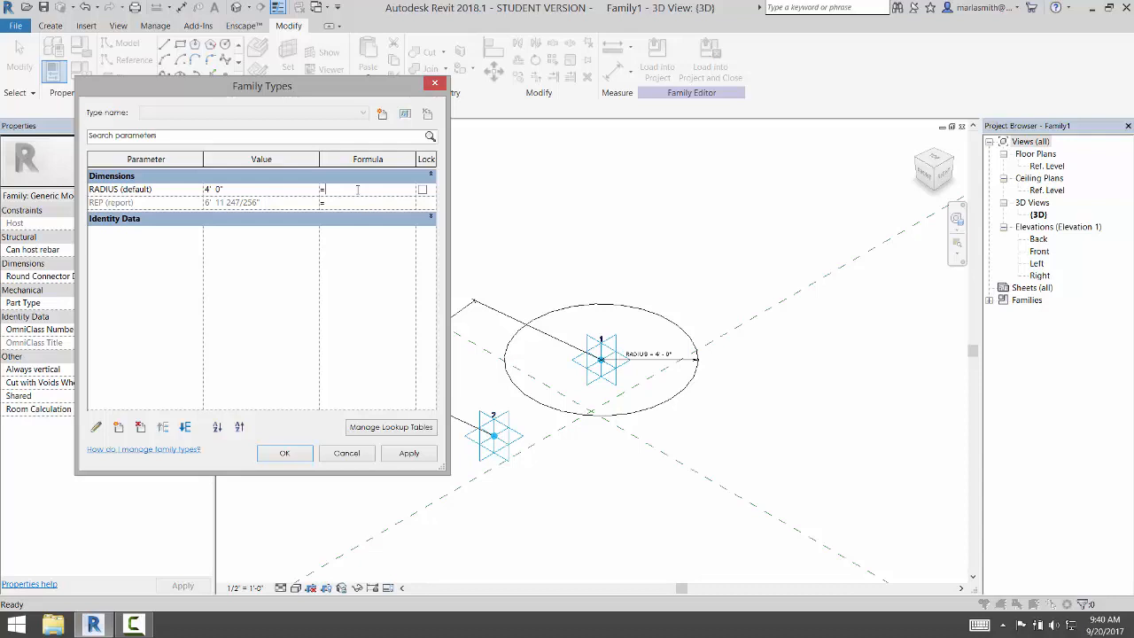
type("REP")
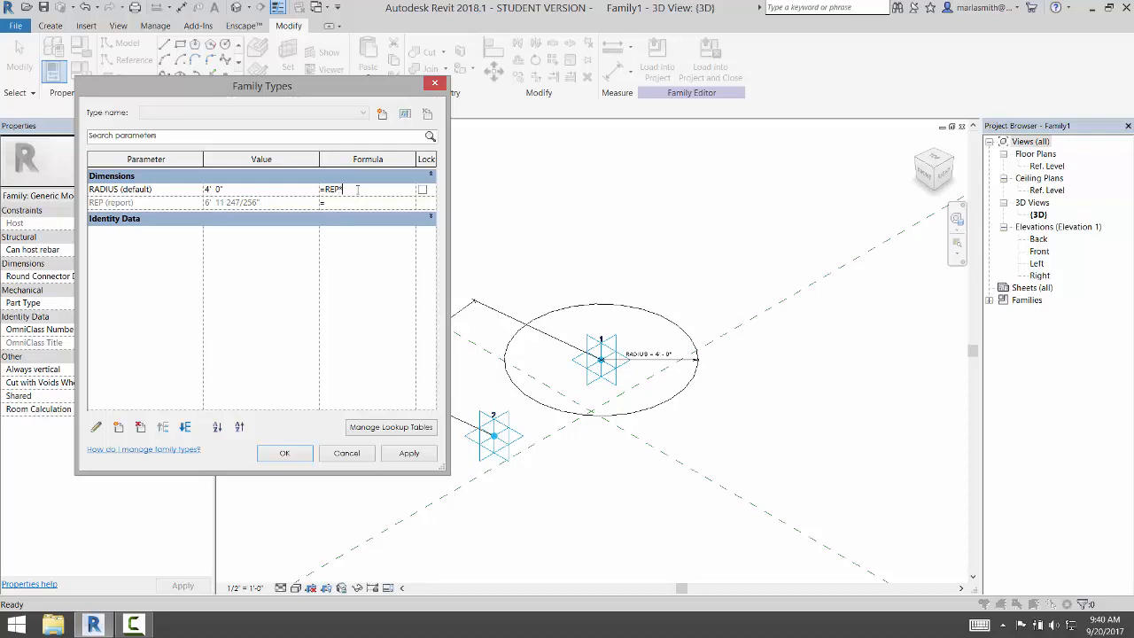
type("*0")
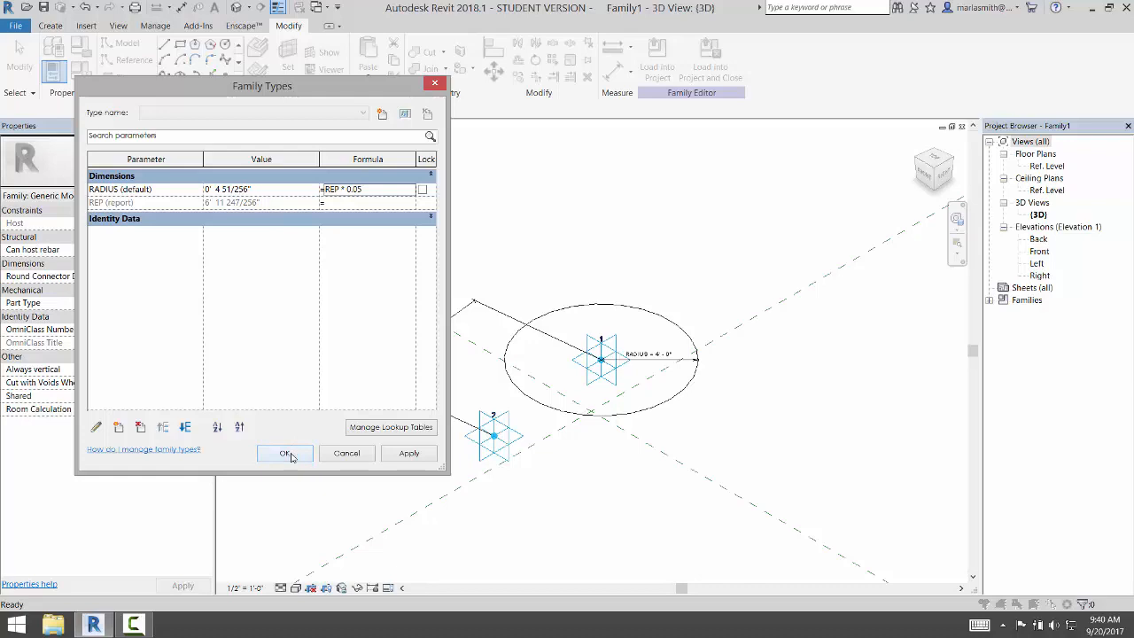
left_click(285, 453)
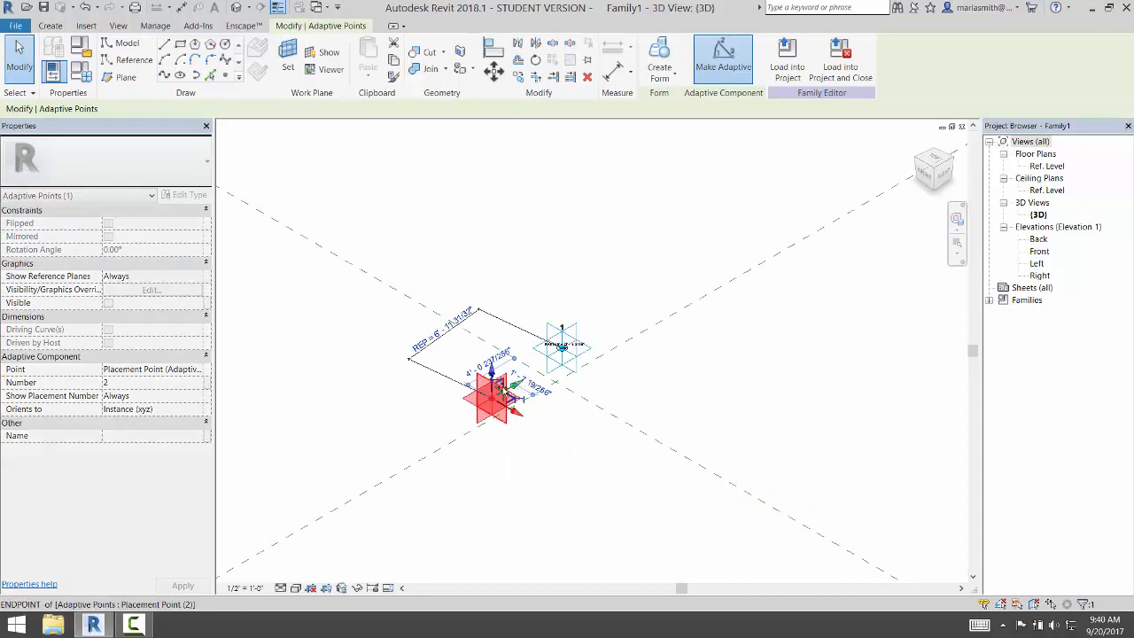
Step: Drag adaptive point 2 to a new spot to flex REP and the circle radius
left_click_drag(492, 399, 377, 461)
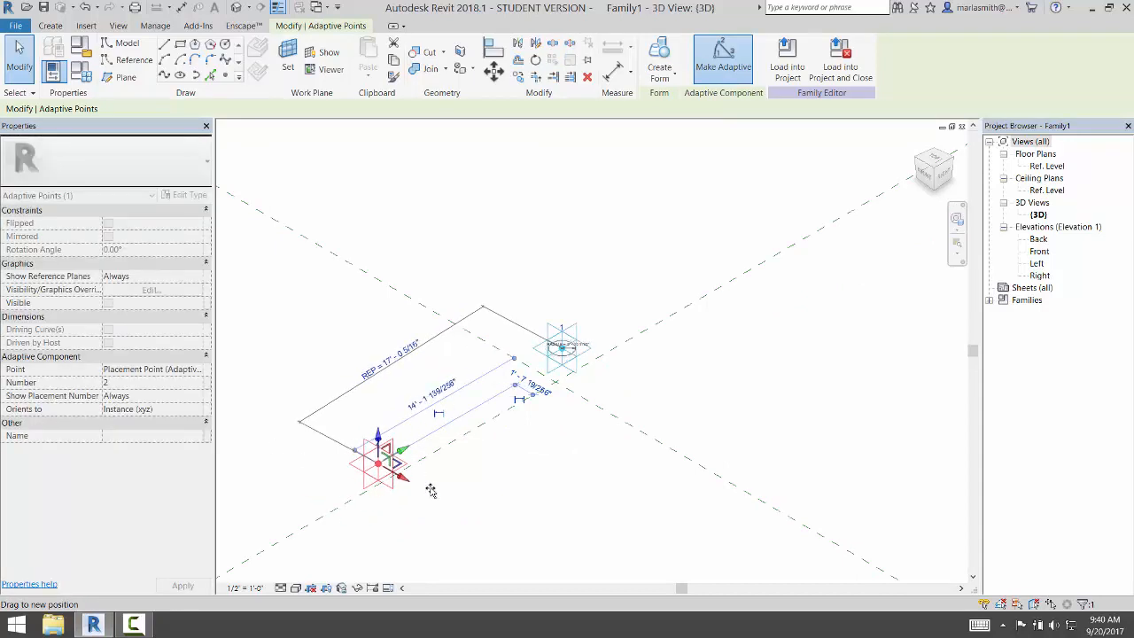
left_click_drag(378, 463, 479, 514)
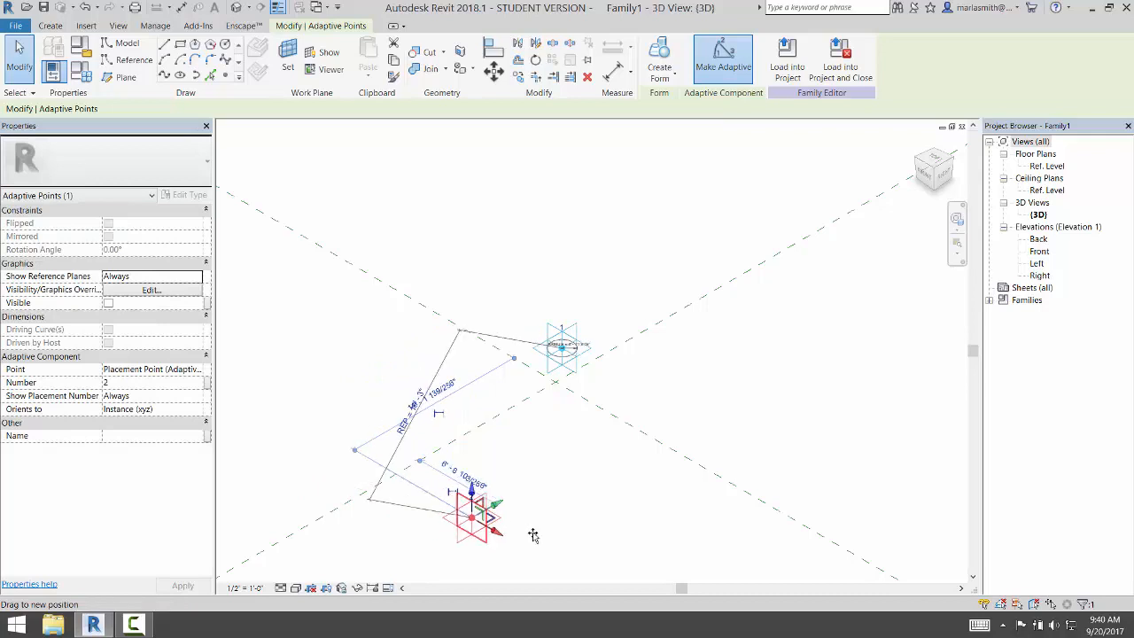
left_click_drag(475, 514, 420, 399)
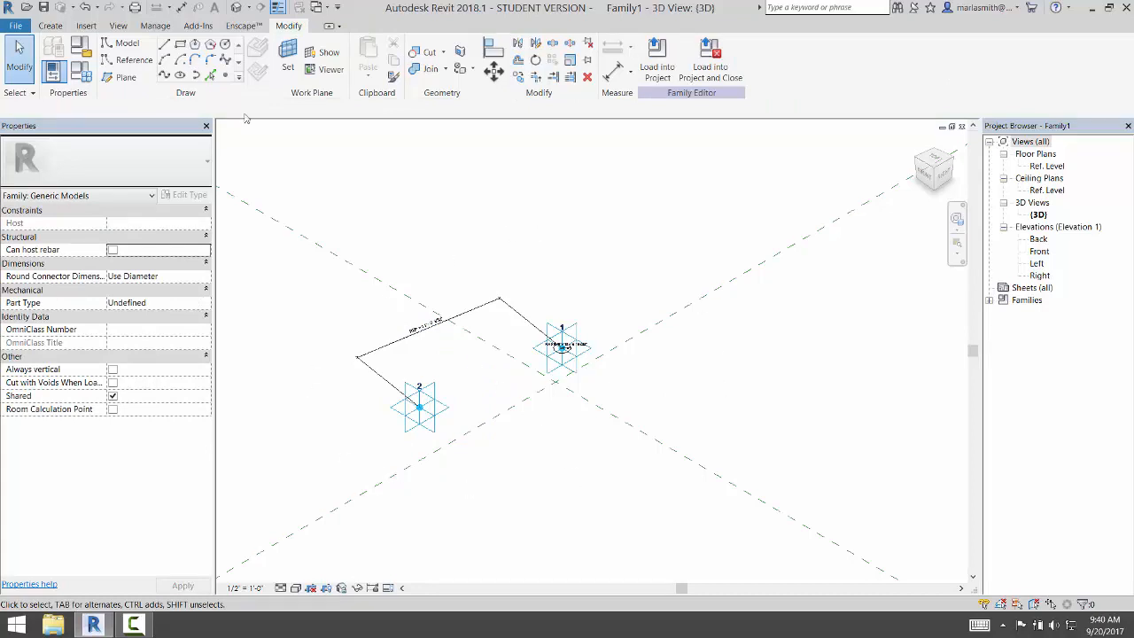
Step: Save the adaptive family to the Desktop under the file name CIR VIDEO.rfa
left_click(15, 25)
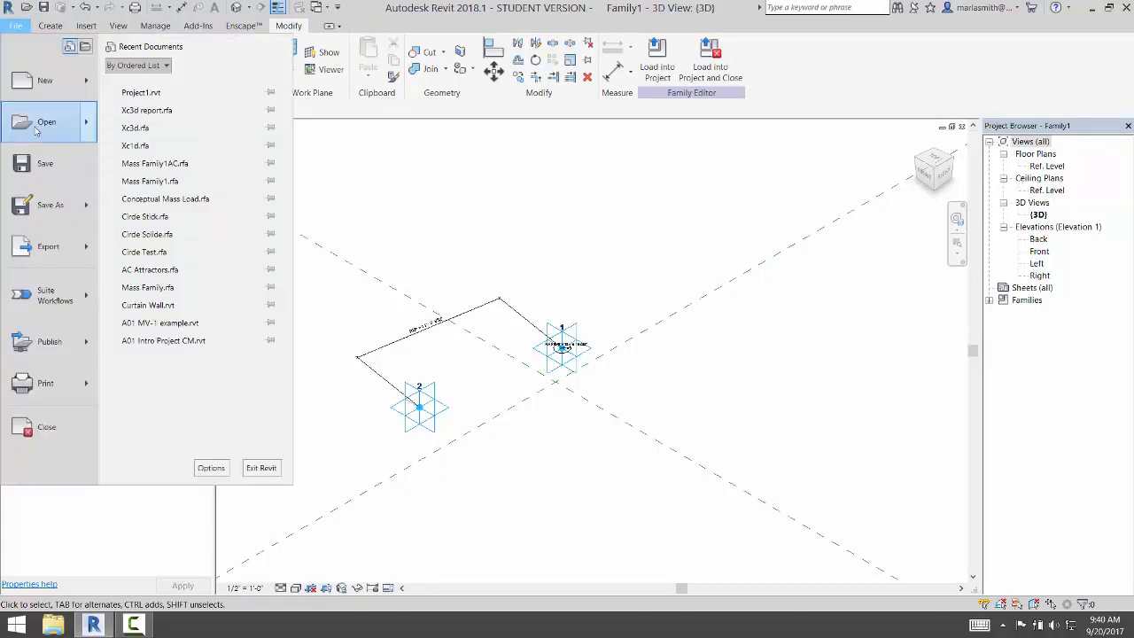
left_click(51, 205)
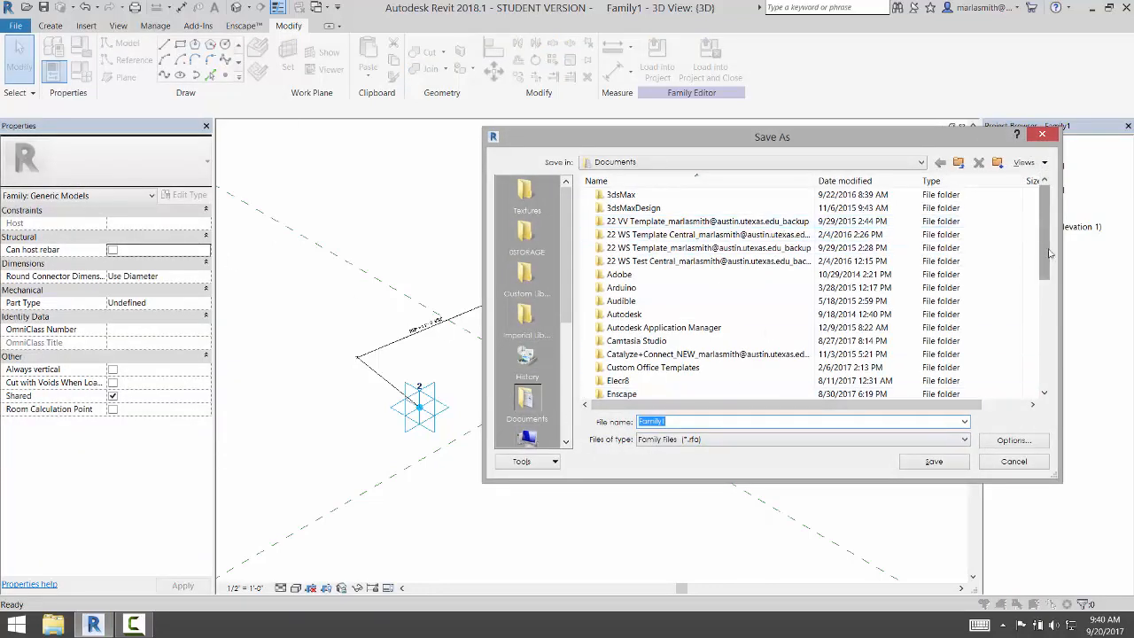
scroll("down", 3)
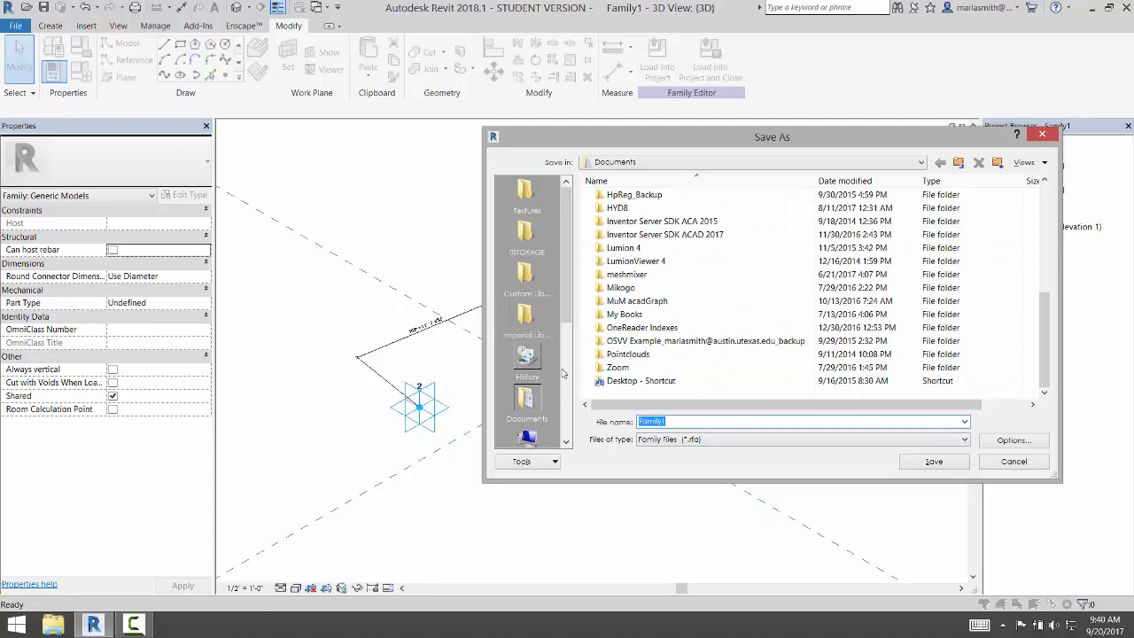
left_click(526, 403)
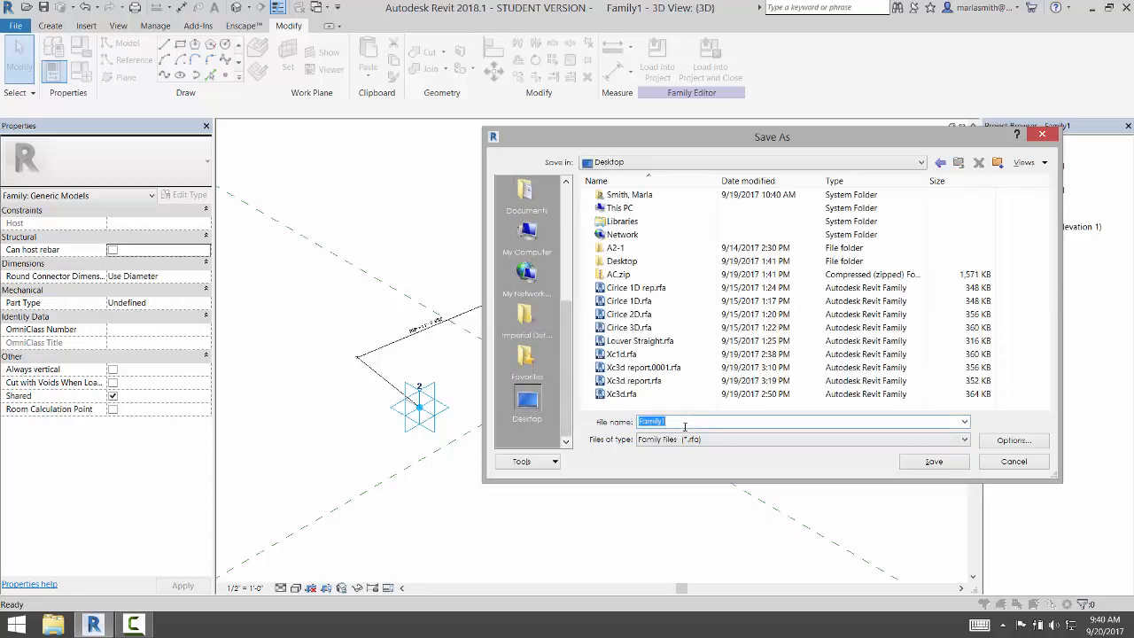
type("cIRCl")
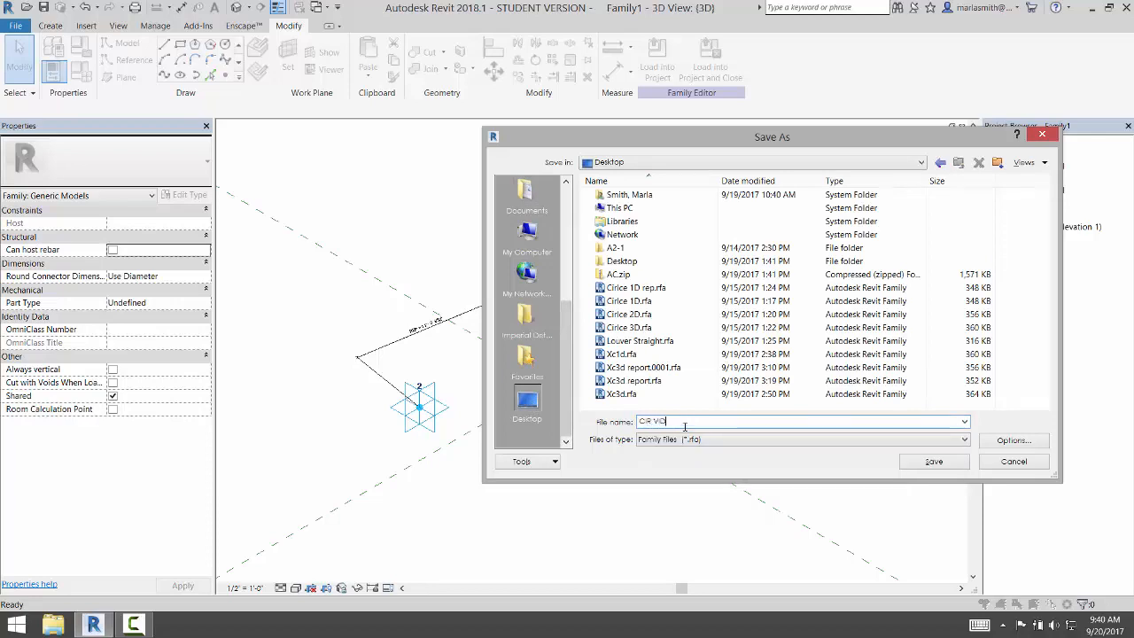
left_click(934, 461)
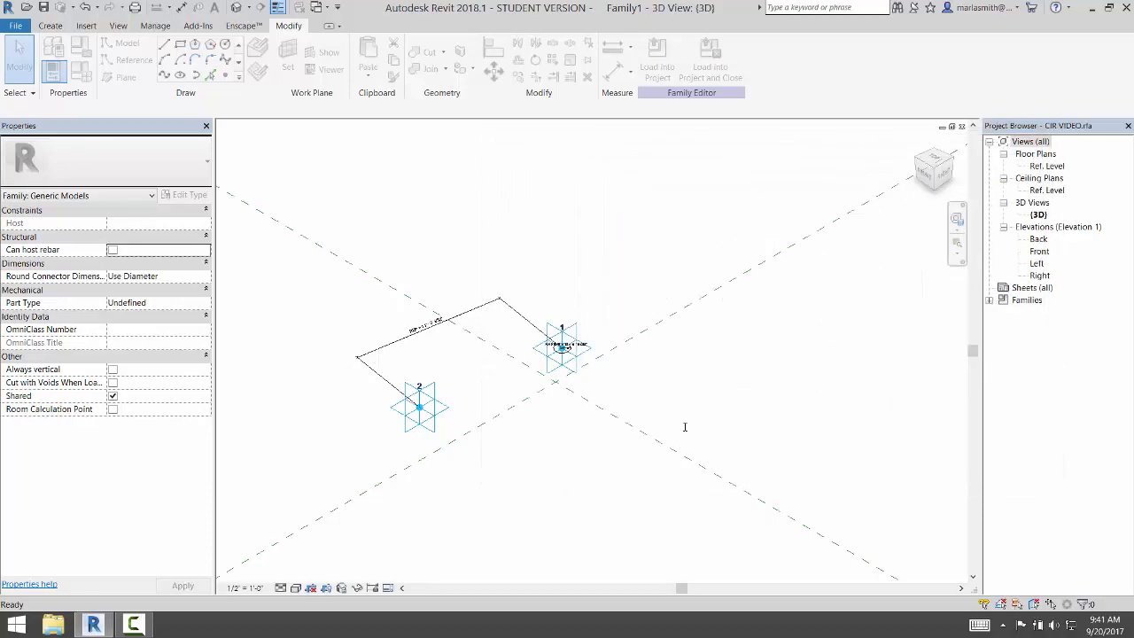